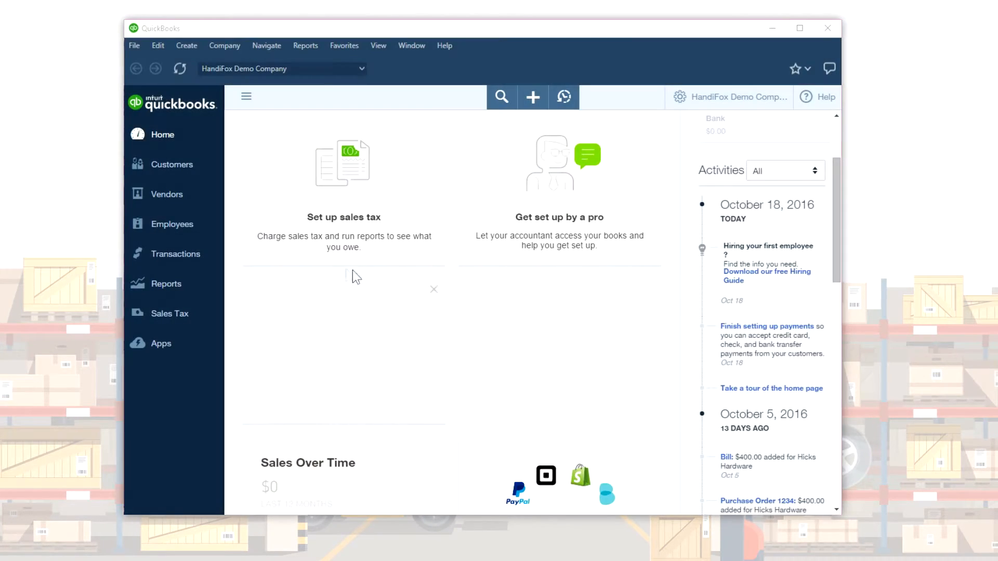
# Step: Show the My Apps list of connected apps, including HandiFox Online
pyautogui.click(160, 343)
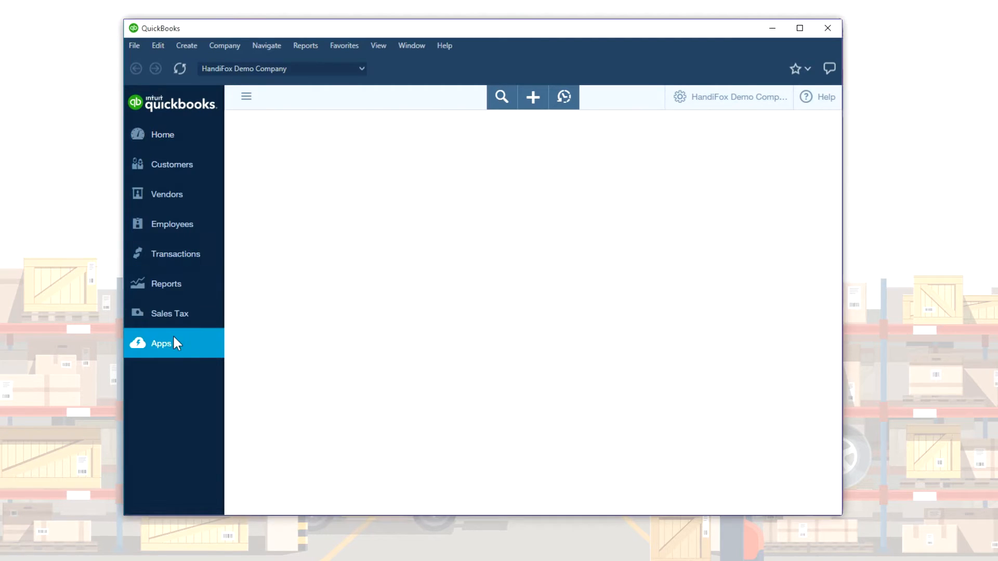
pyautogui.click(161, 344)
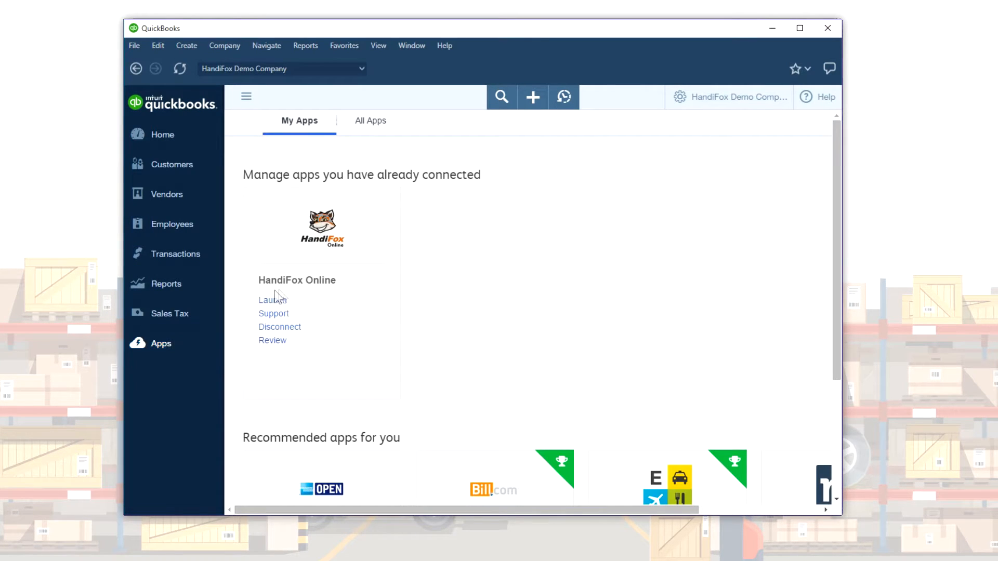
# Step: Launch HandiFox Online and synchronize the phone with the Main site
pyautogui.click(272, 300)
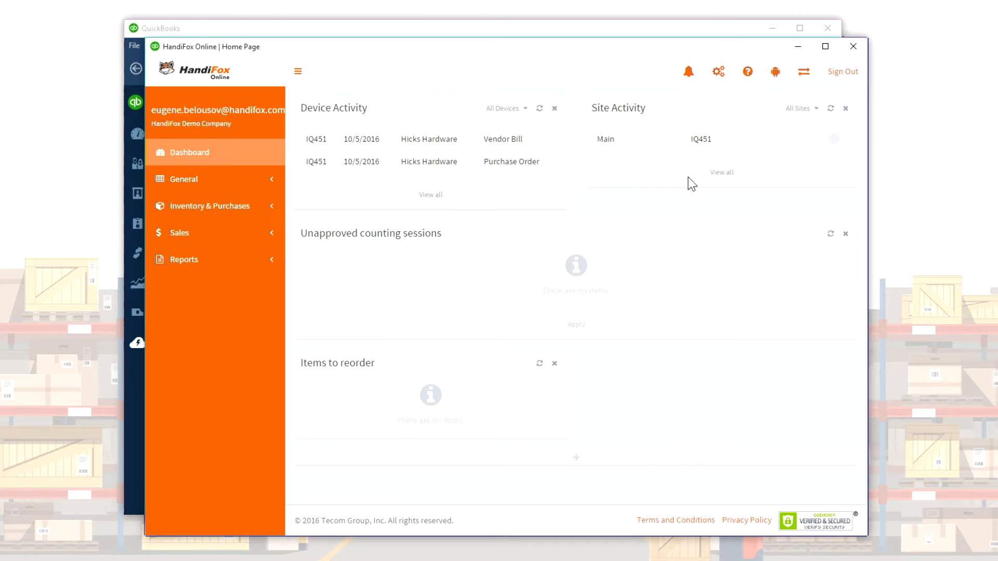
pyautogui.moveTo(603, 236)
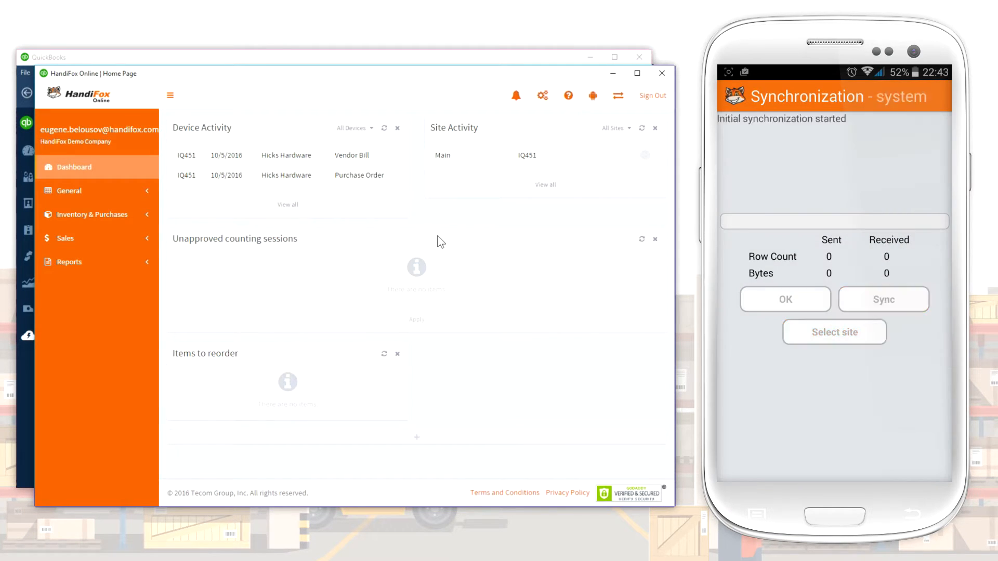
pyautogui.click(882, 299)
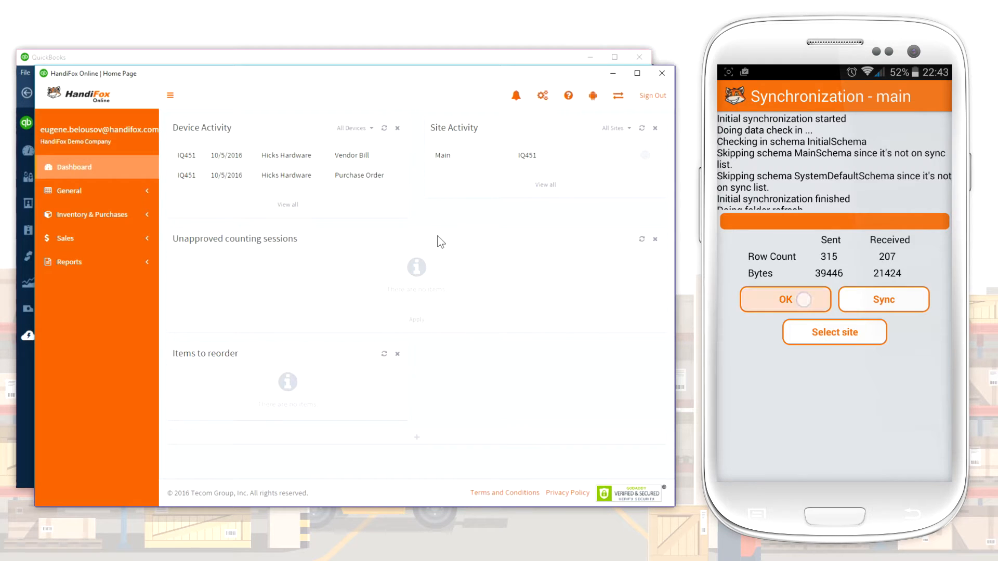
pyautogui.click(784, 299)
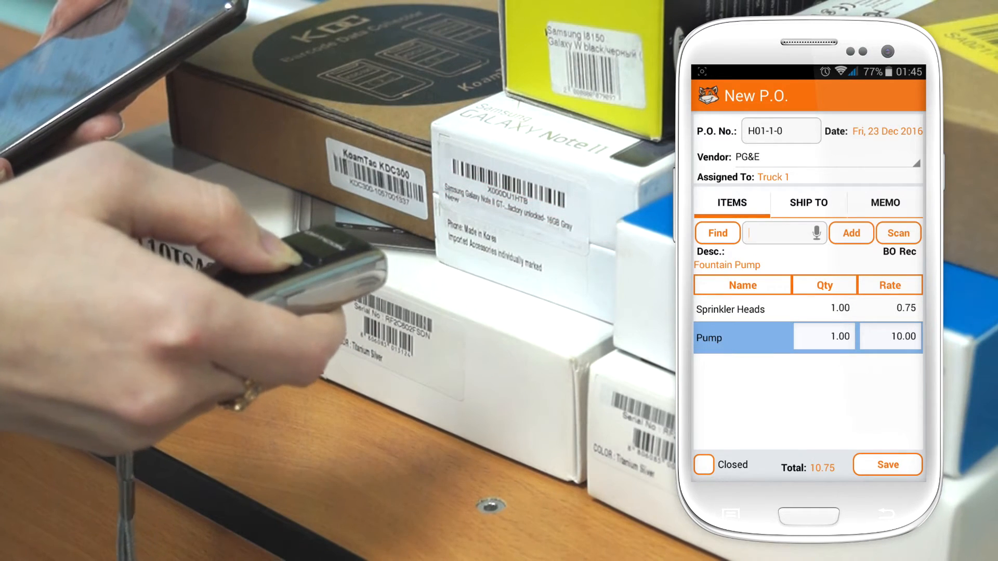
# Step: Save the PG&E purchase order for Sprinkler Heads and Pump totalling 10.75
pyautogui.click(898, 232)
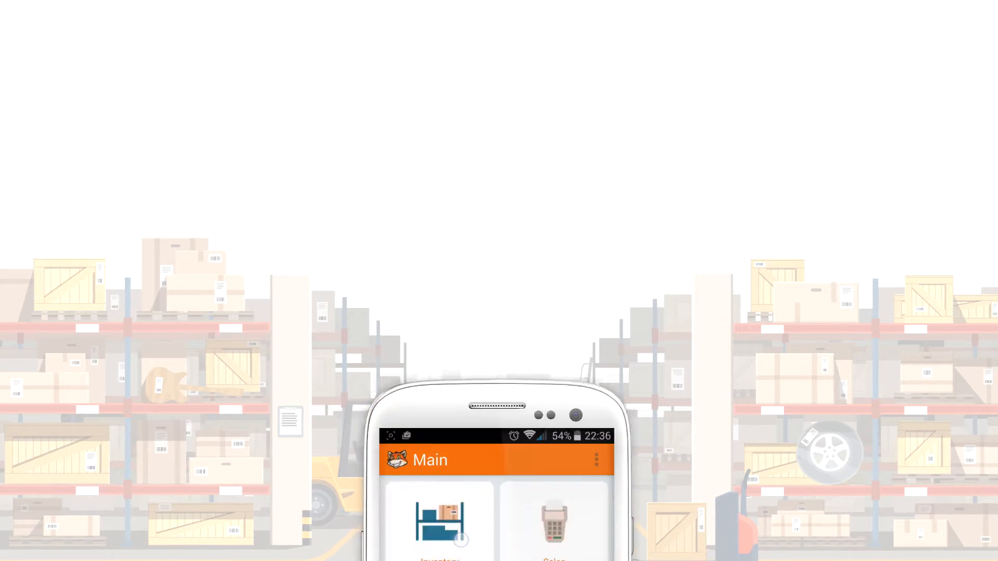
pyautogui.click(438, 516)
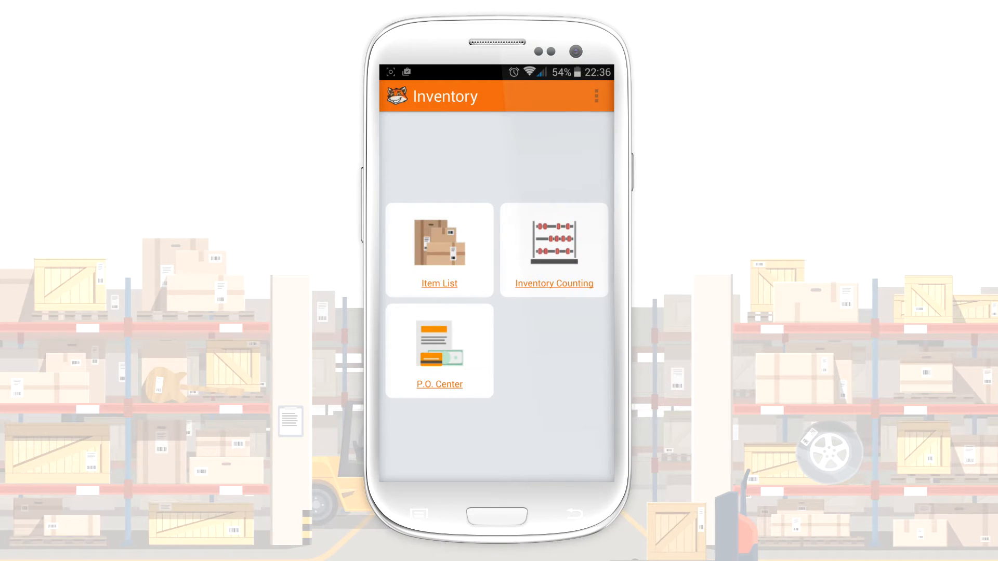
pyautogui.click(439, 250)
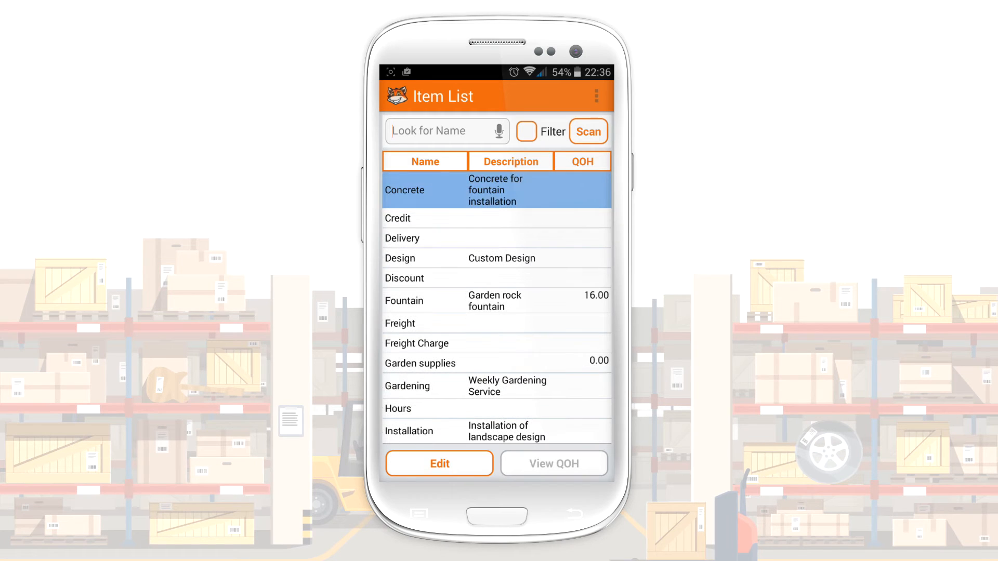
pyautogui.click(439, 463)
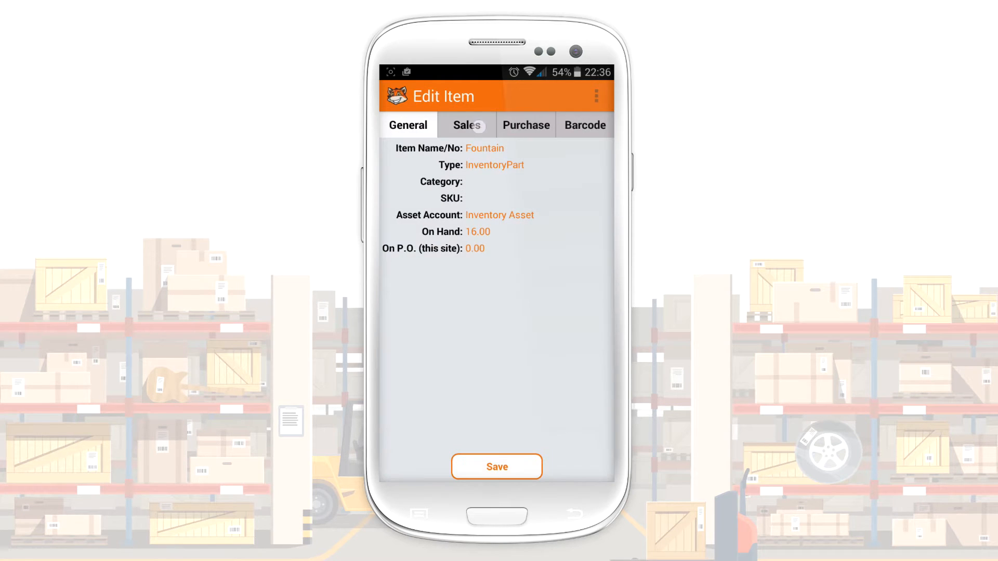
pyautogui.click(583, 125)
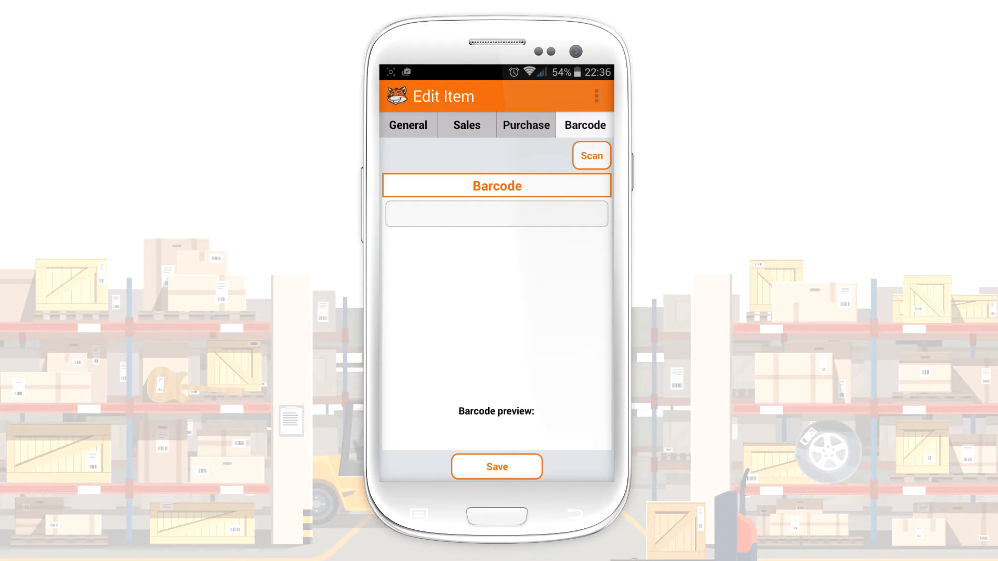
pyautogui.click(497, 214)
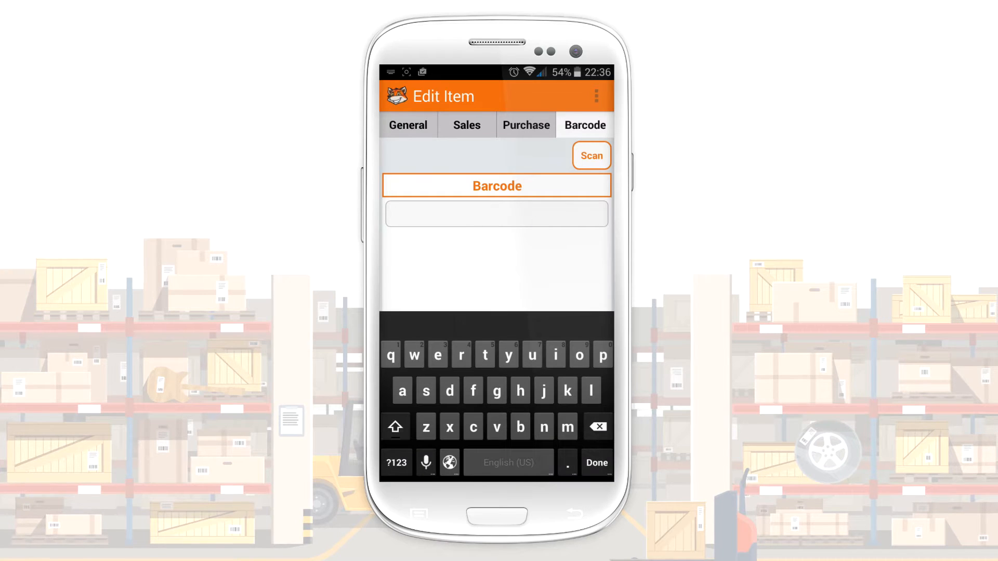
pyautogui.write('4678')
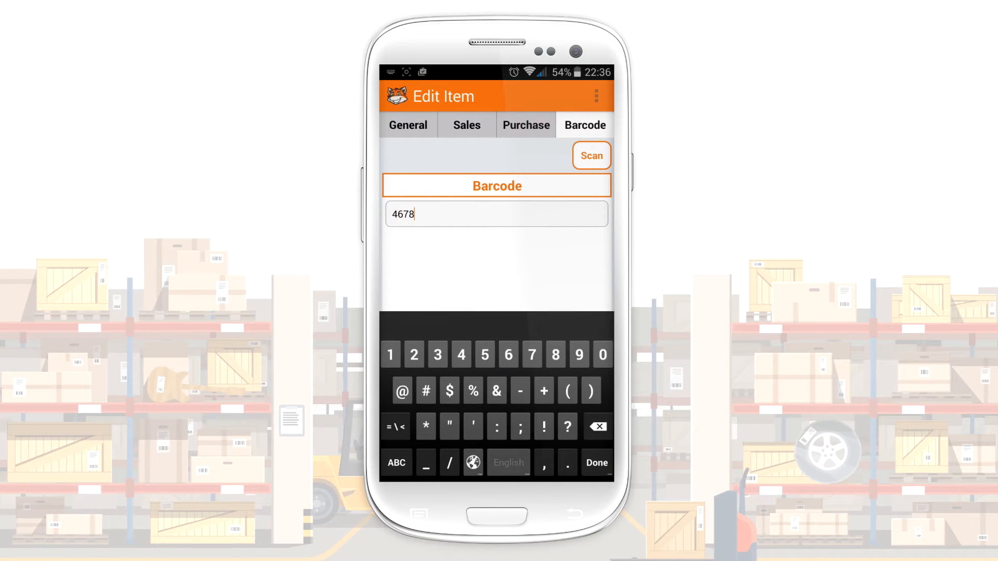
pyautogui.write('556776554')
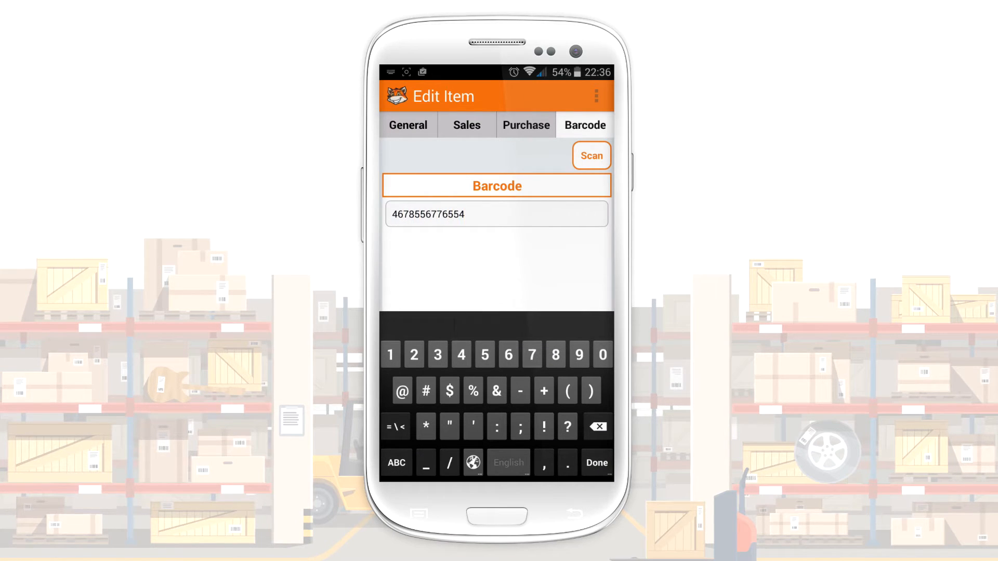
pyautogui.click(594, 463)
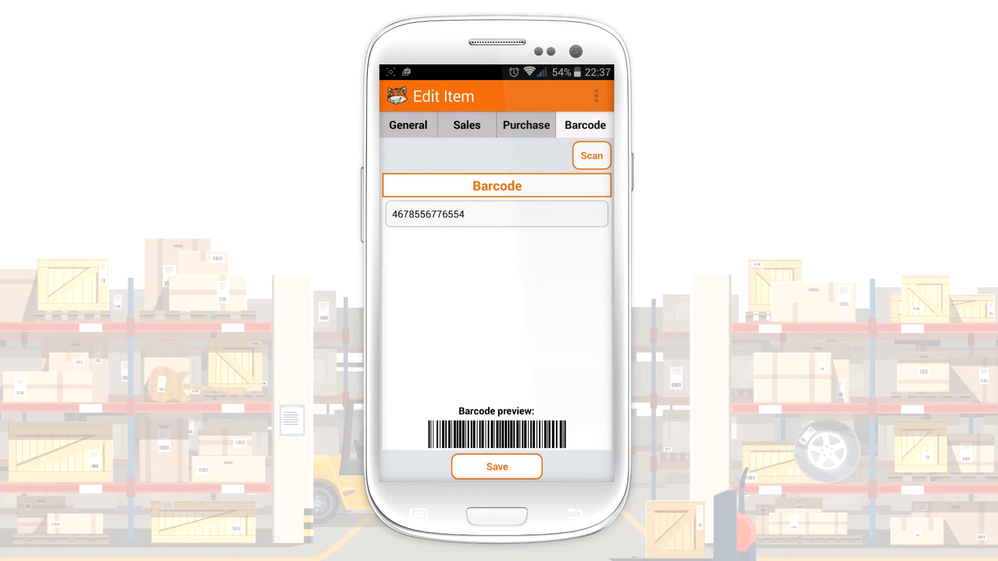
pyautogui.click(496, 466)
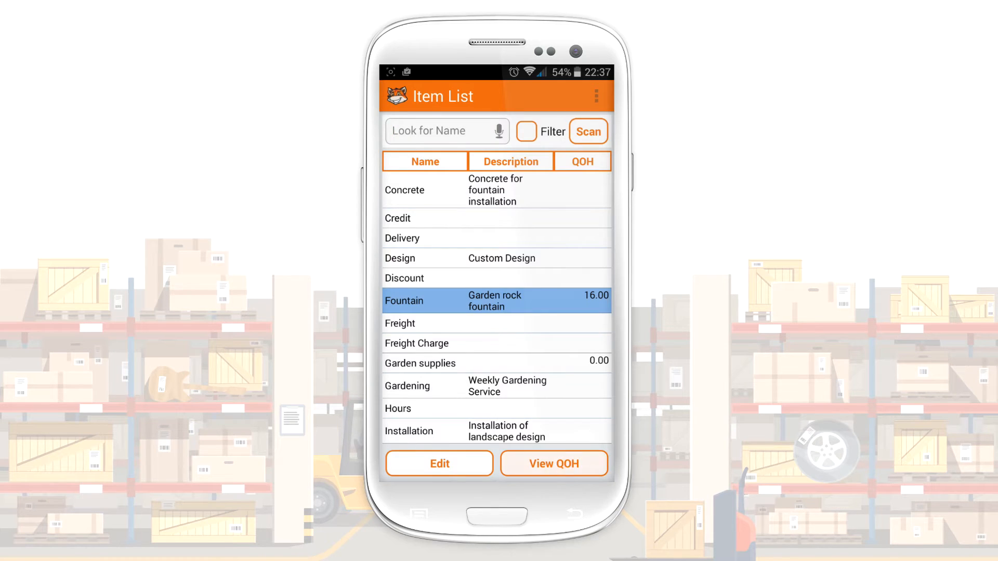
# Step: Check Fountain's quantity on hand, 16 at Main
pyautogui.click(553, 464)
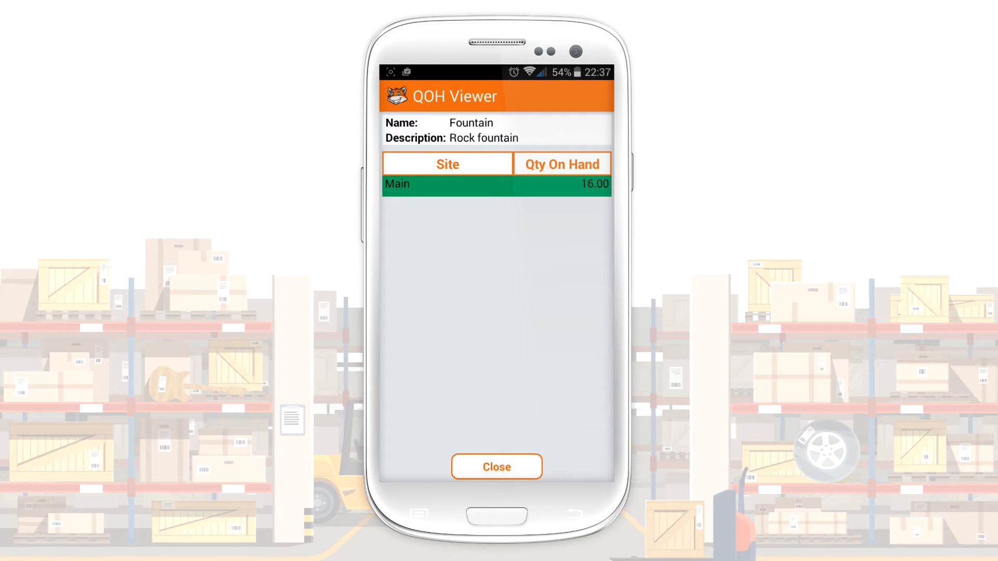
pyautogui.click(496, 466)
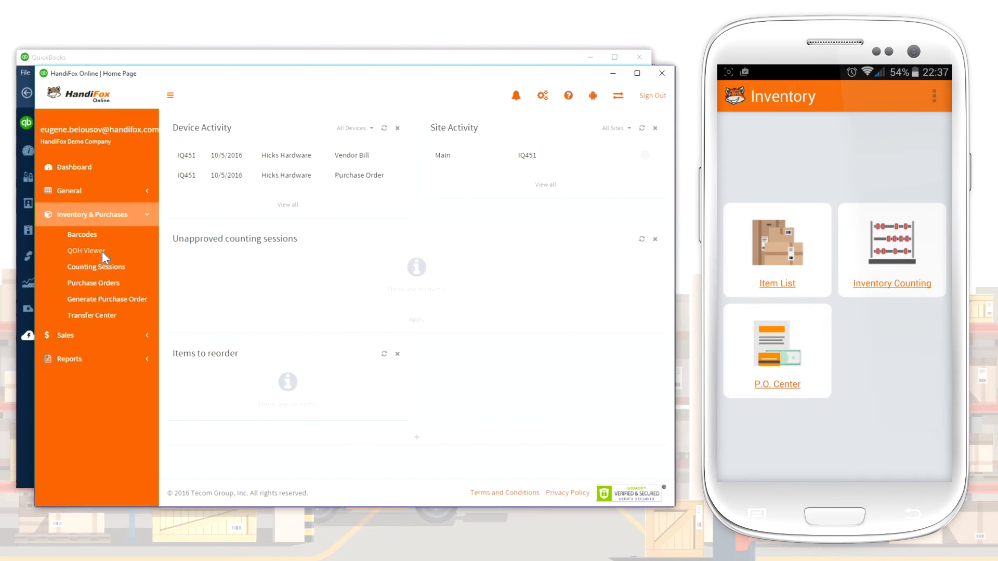
# Step: Adjust Fountain's quantity at Main from 16 to 18 in the QOH Viewer and confirm
pyautogui.click(86, 251)
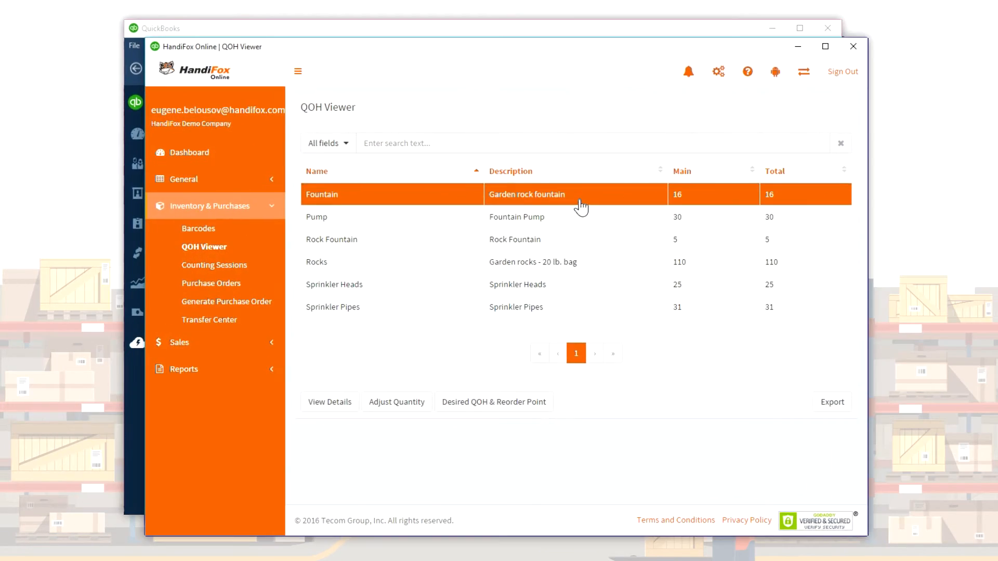
pyautogui.click(396, 401)
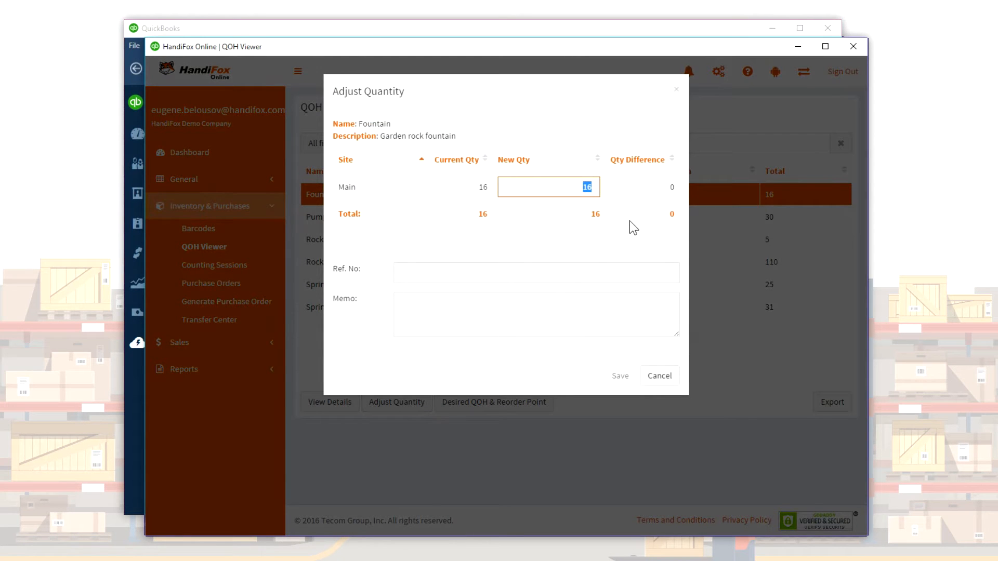
pyautogui.click(618, 375)
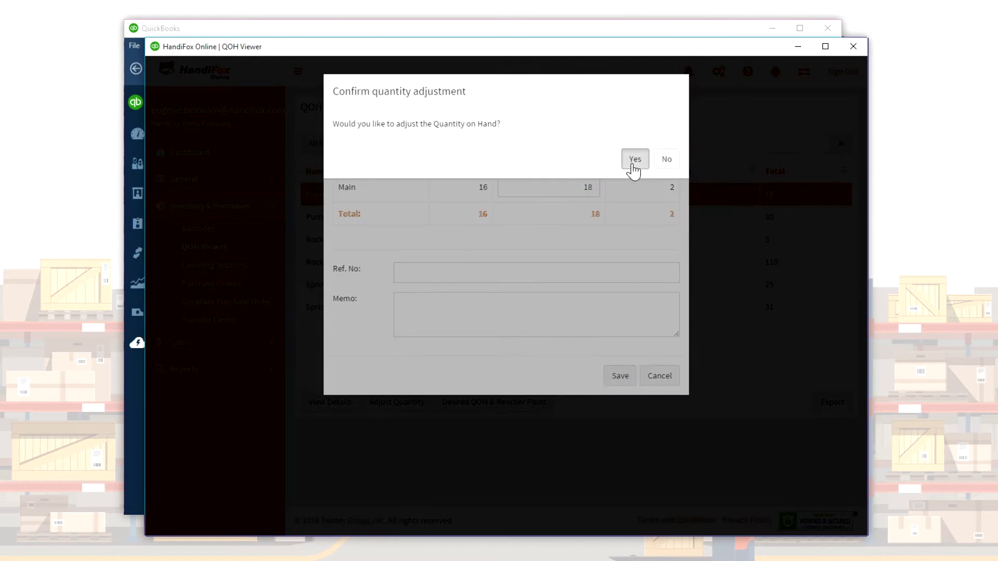
pyautogui.click(633, 159)
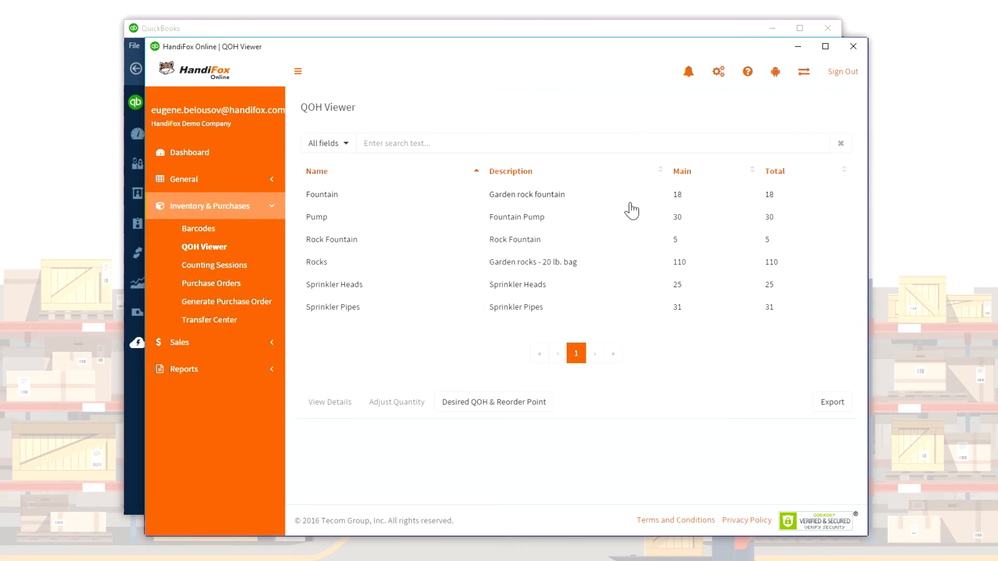
pyautogui.click(493, 401)
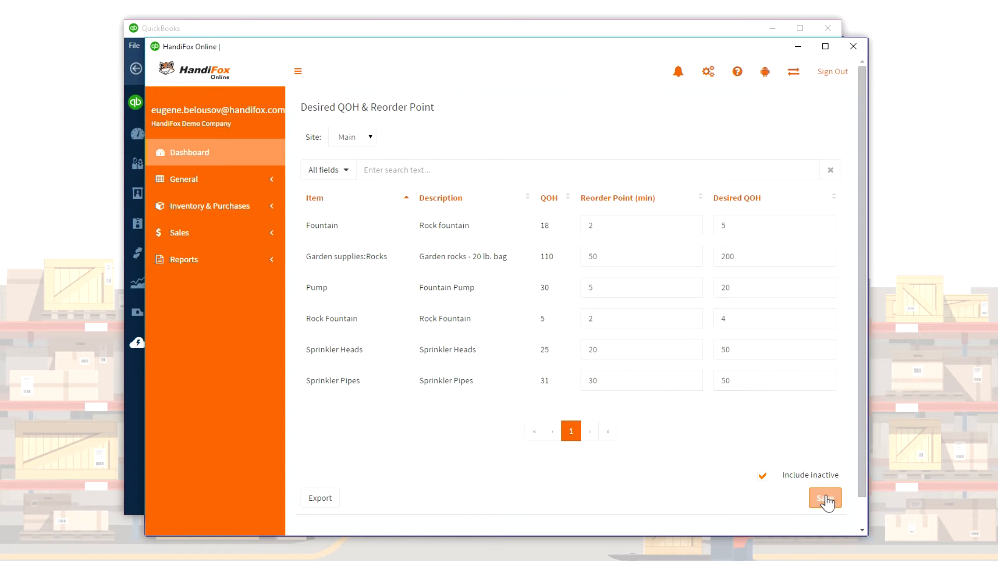
pyautogui.moveTo(792, 506)
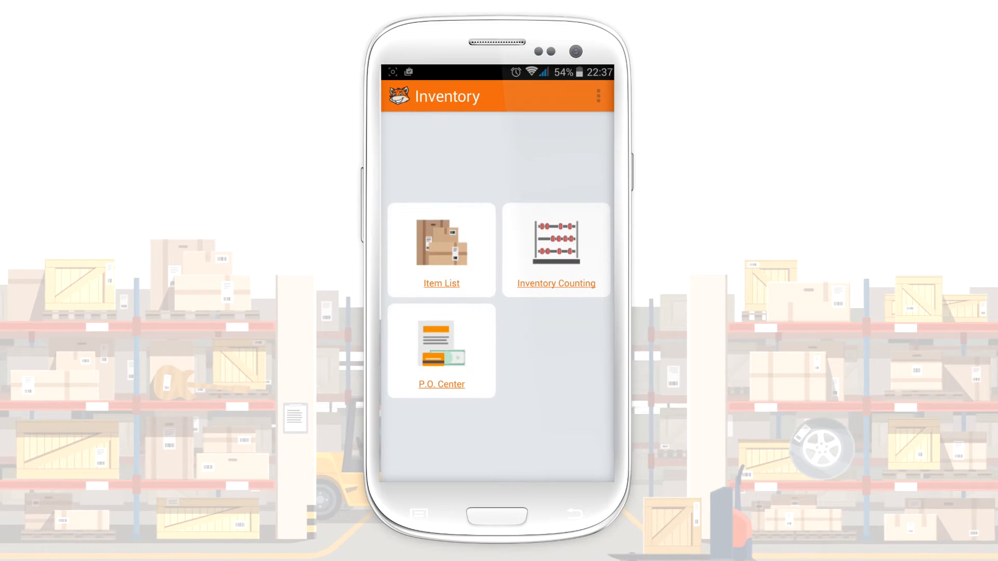
pyautogui.click(554, 251)
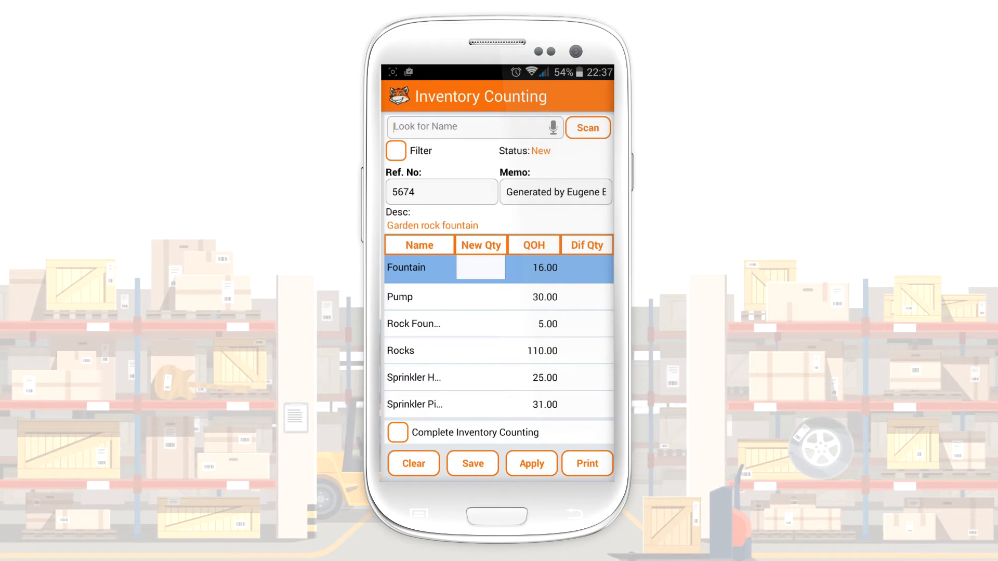
pyautogui.click(480, 294)
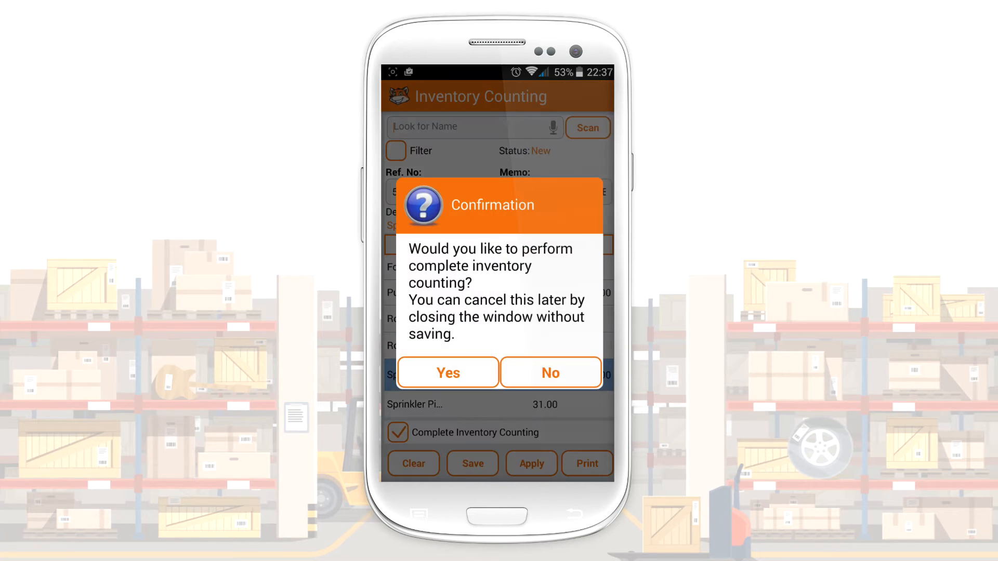
pyautogui.click(550, 372)
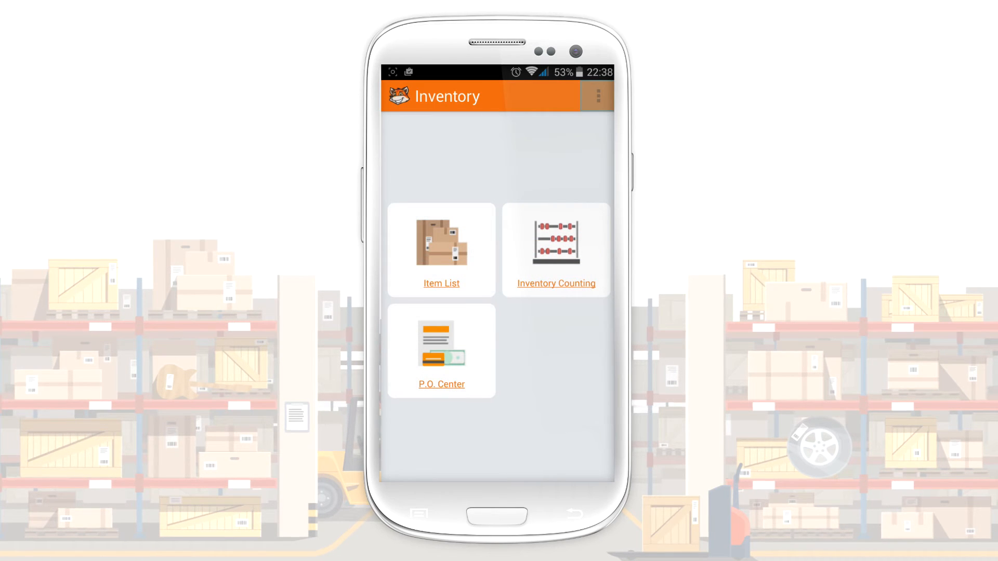
# Step: Resynchronize the phone with the server and go to the P.O. Center
pyautogui.click(600, 97)
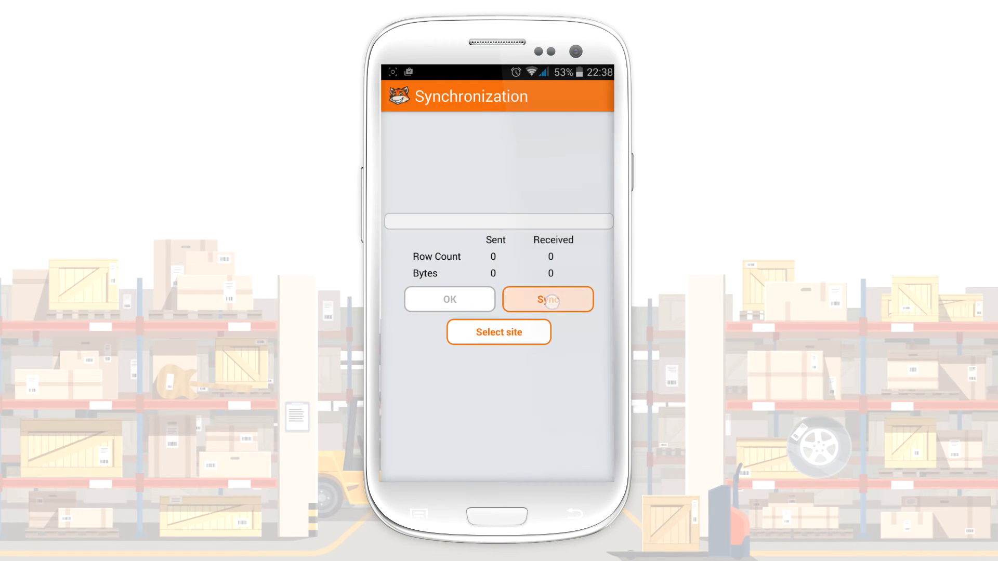
pyautogui.click(548, 299)
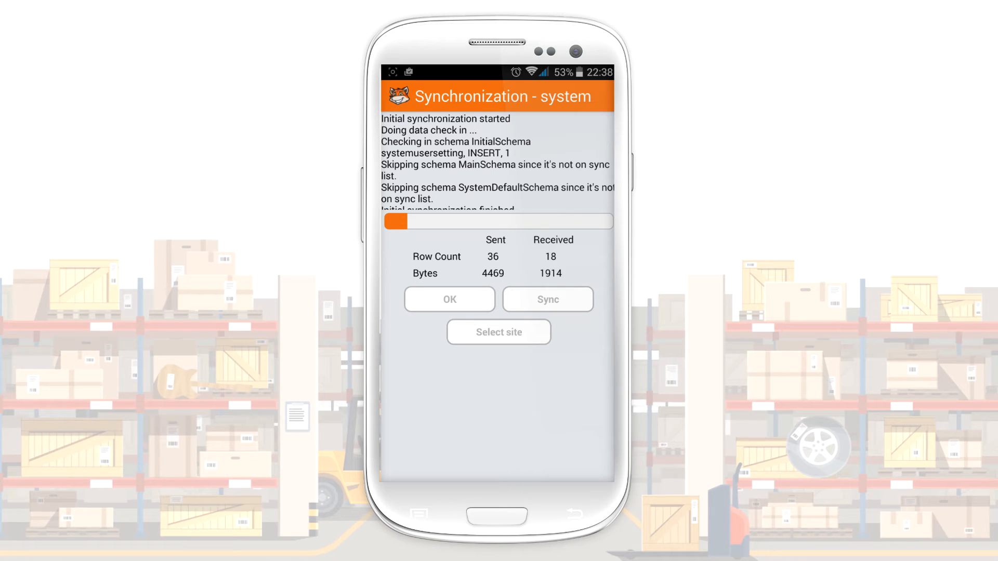
pyautogui.click(546, 299)
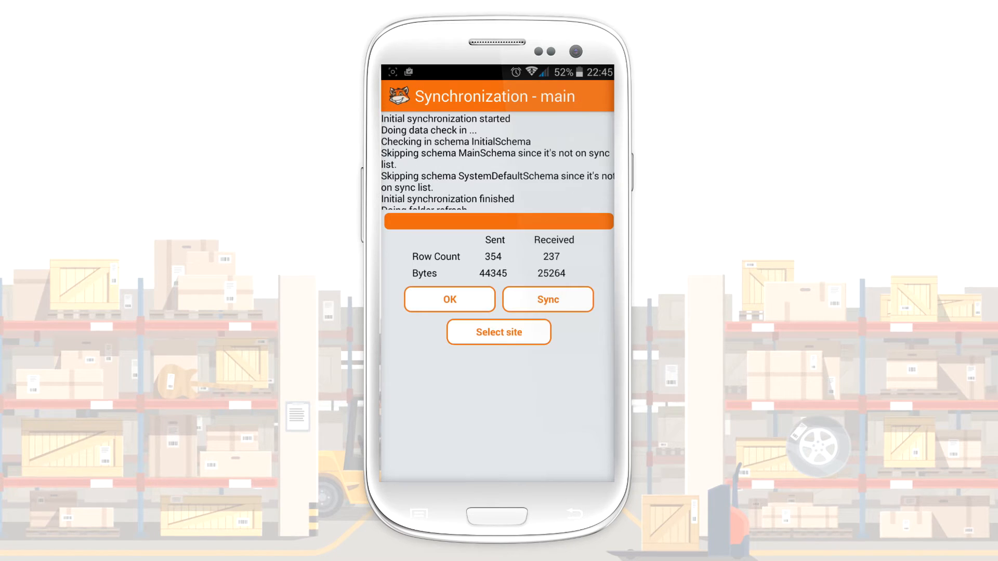
pyautogui.click(449, 299)
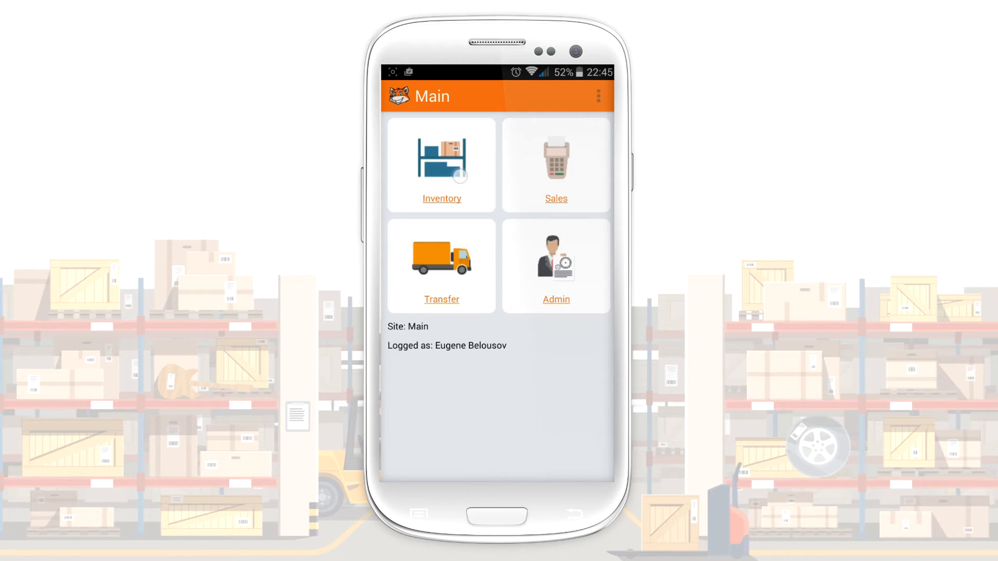
pyautogui.click(441, 166)
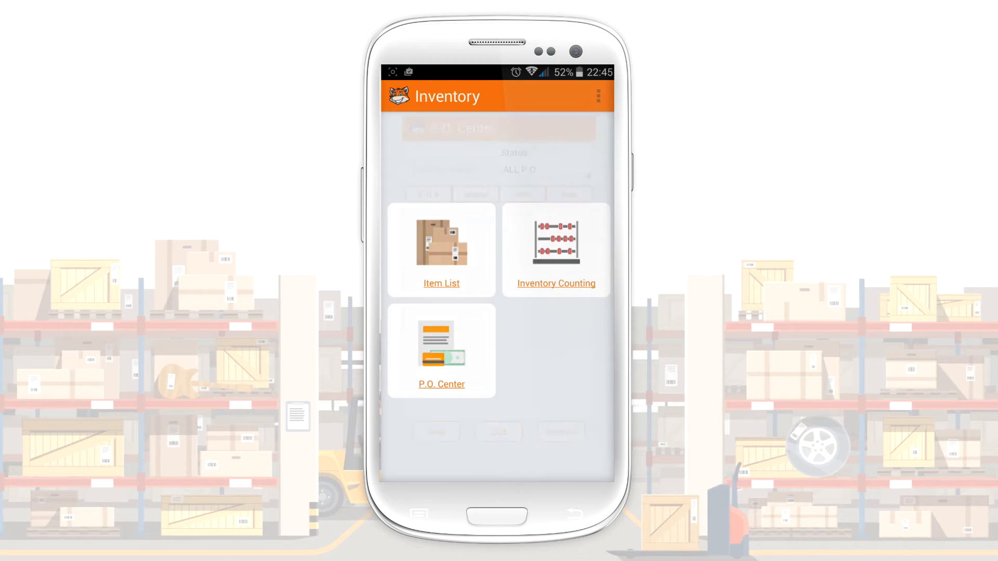
# Step: Create purchase order 4556 for Hicks Hardware with 20 Rocks and 15 Soil, total 1225.00
pyautogui.click(440, 353)
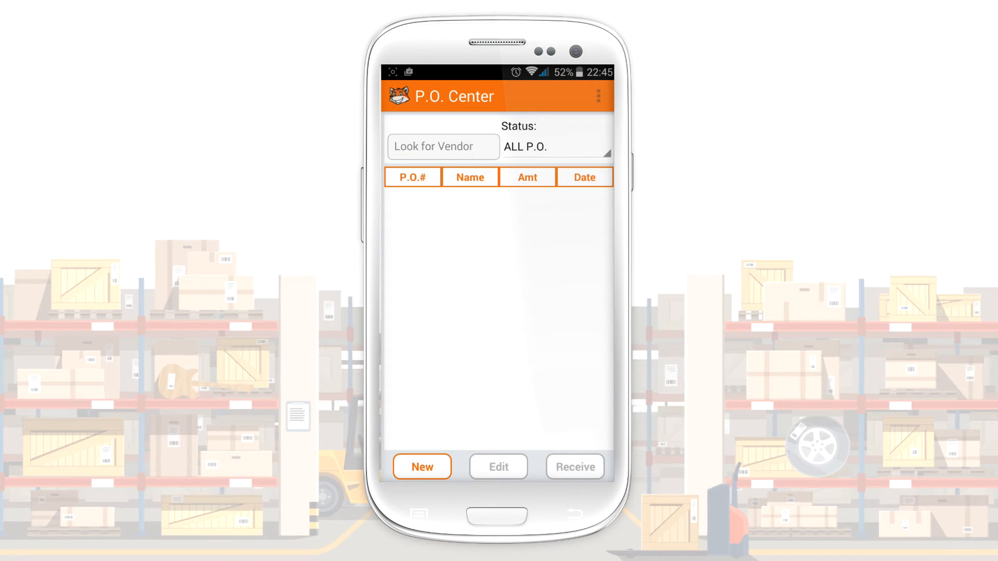
pyautogui.click(421, 467)
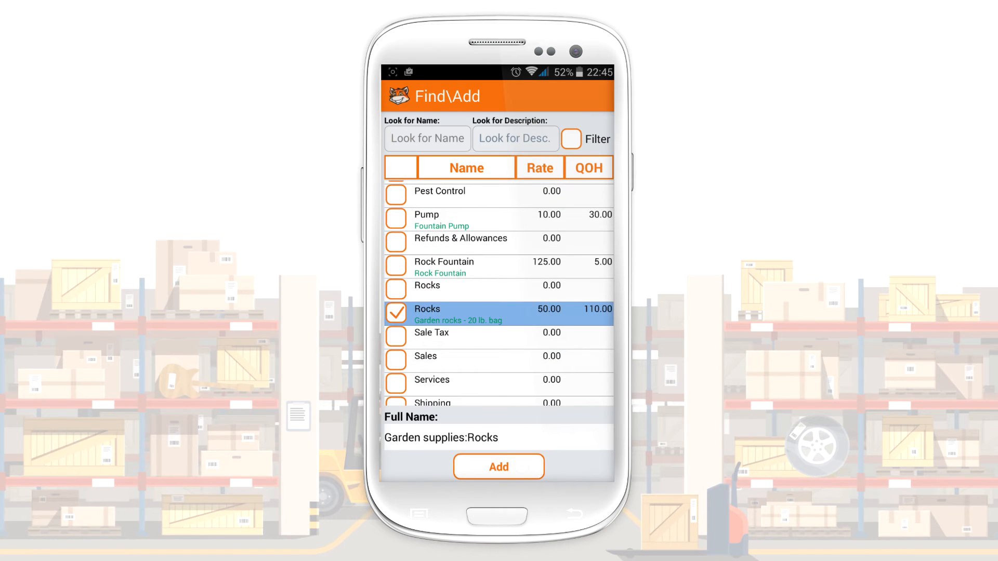
pyautogui.scroll(3)
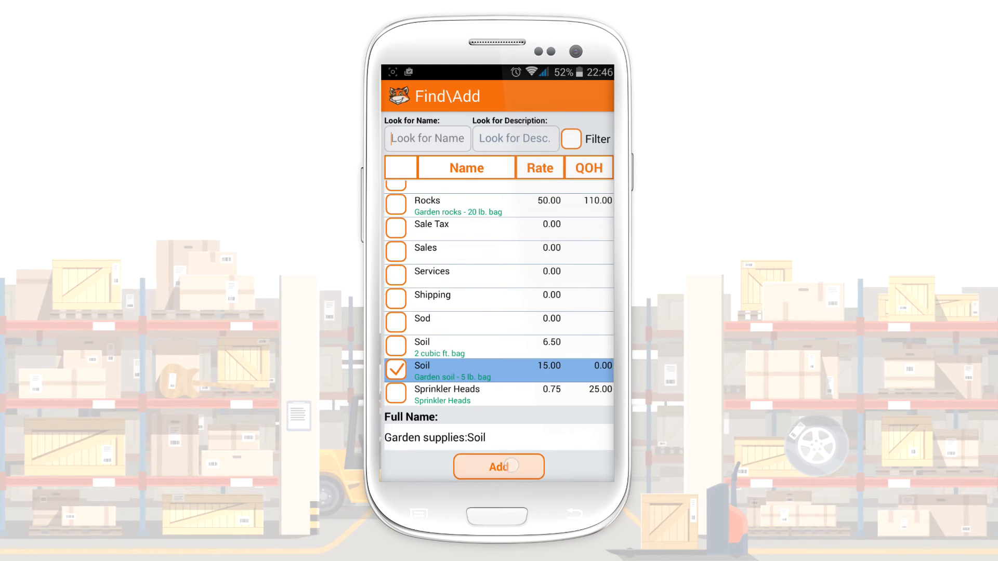
pyautogui.click(498, 466)
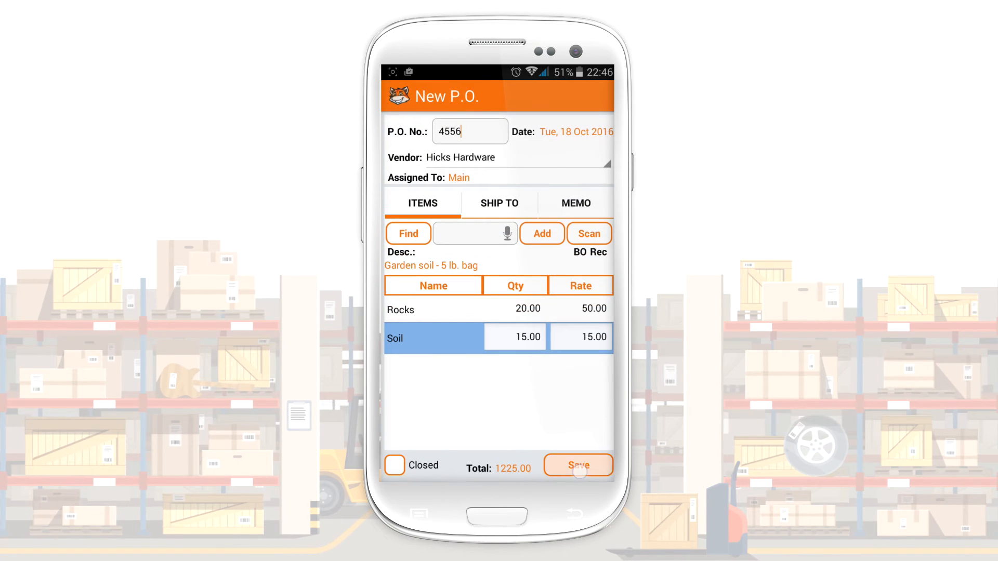
pyautogui.click(578, 466)
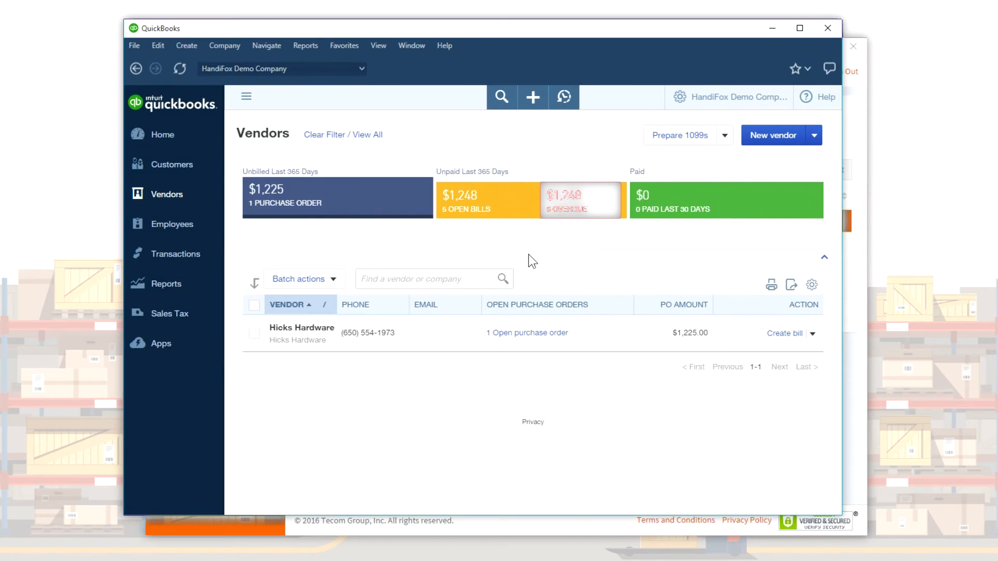
# Step: Review synced purchase order 4556 under Hicks Hardware: Soil and Rocks totalling $1,225.00
pyautogui.click(302, 327)
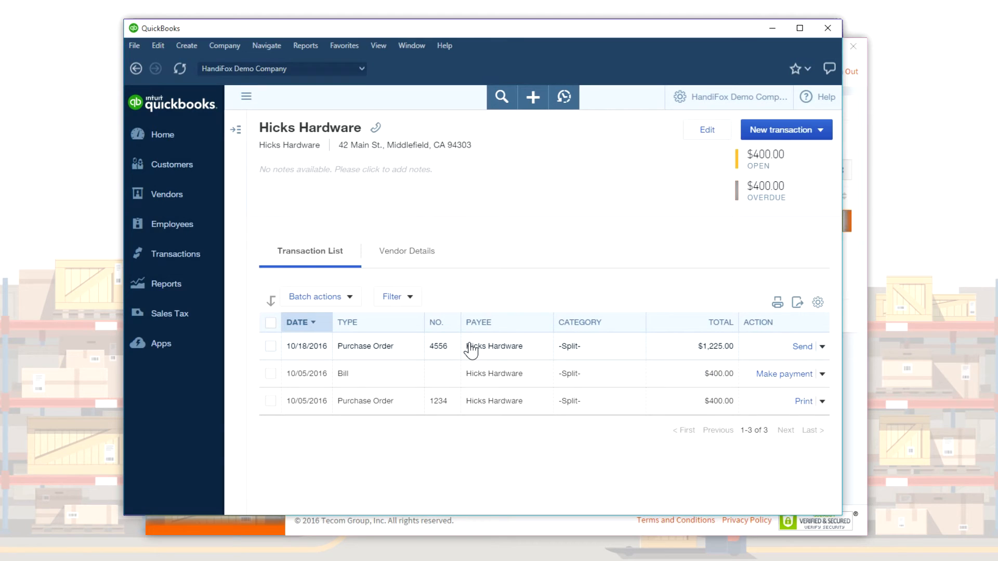
pyautogui.doubleClick(504, 347)
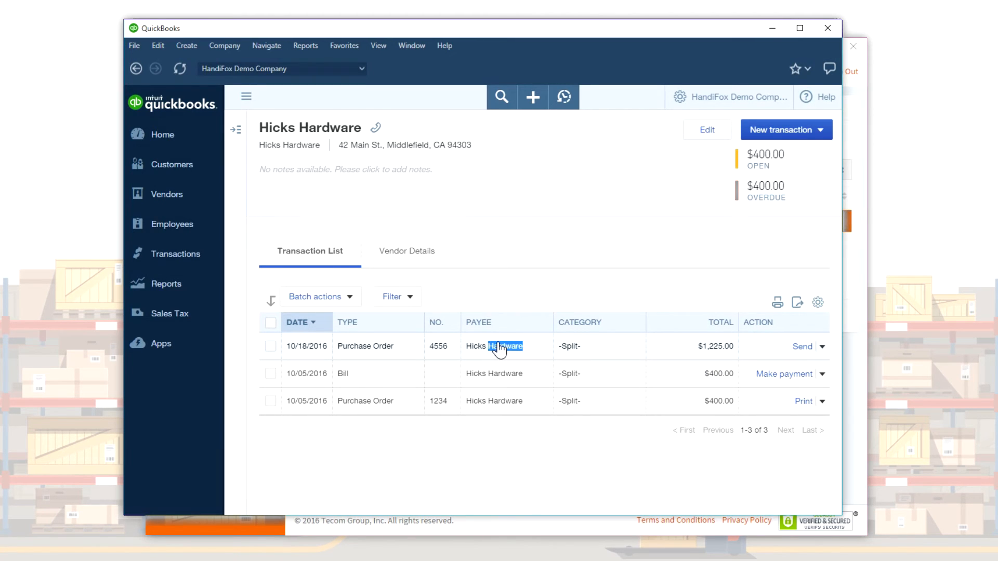
pyautogui.click(365, 347)
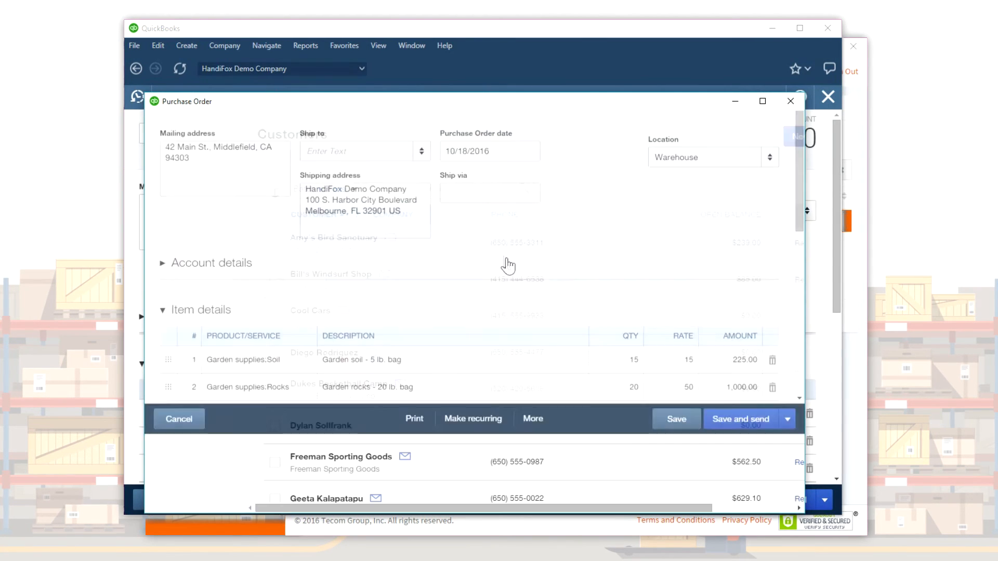
pyautogui.scroll(-3)
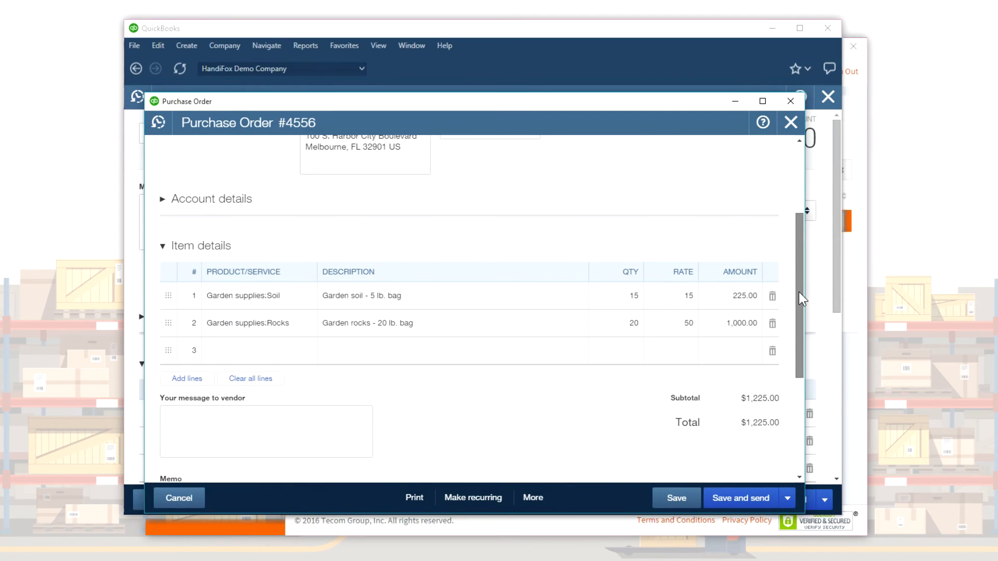
pyautogui.scroll(3)
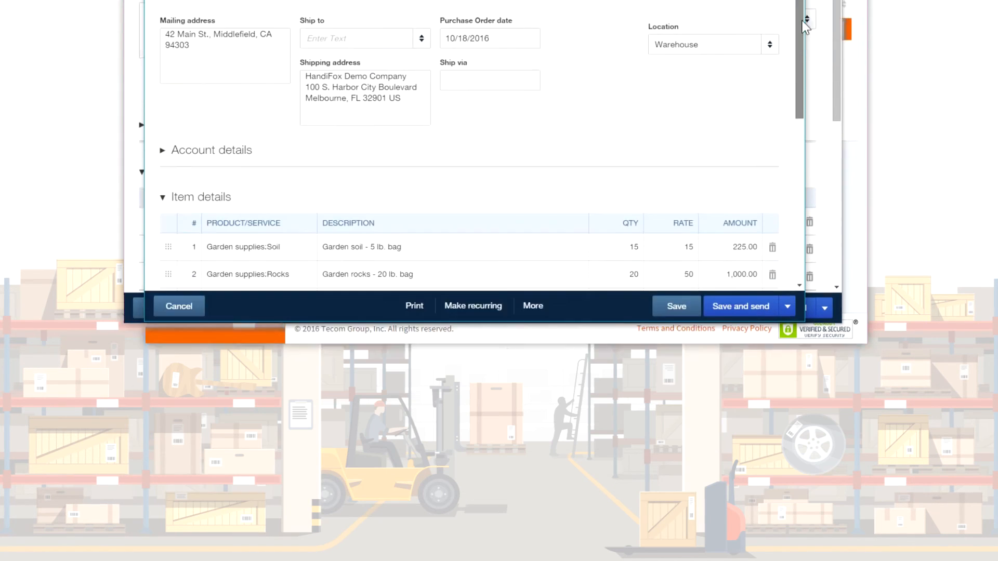
pyautogui.click(178, 305)
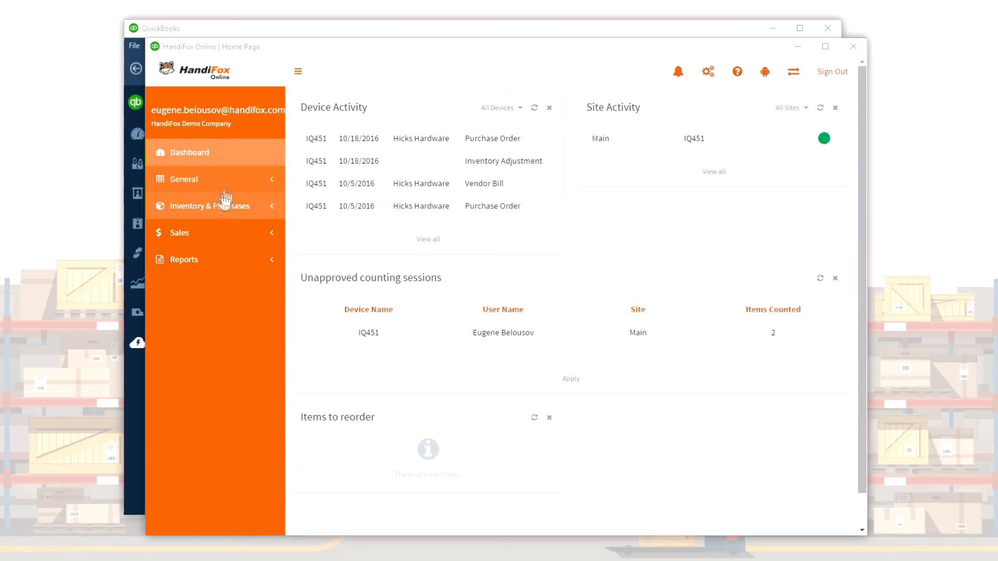
# Step: Locate open PO 4556 from Hicks Hardware for Main, amount 1225, in Purchase Orders
pyautogui.click(210, 206)
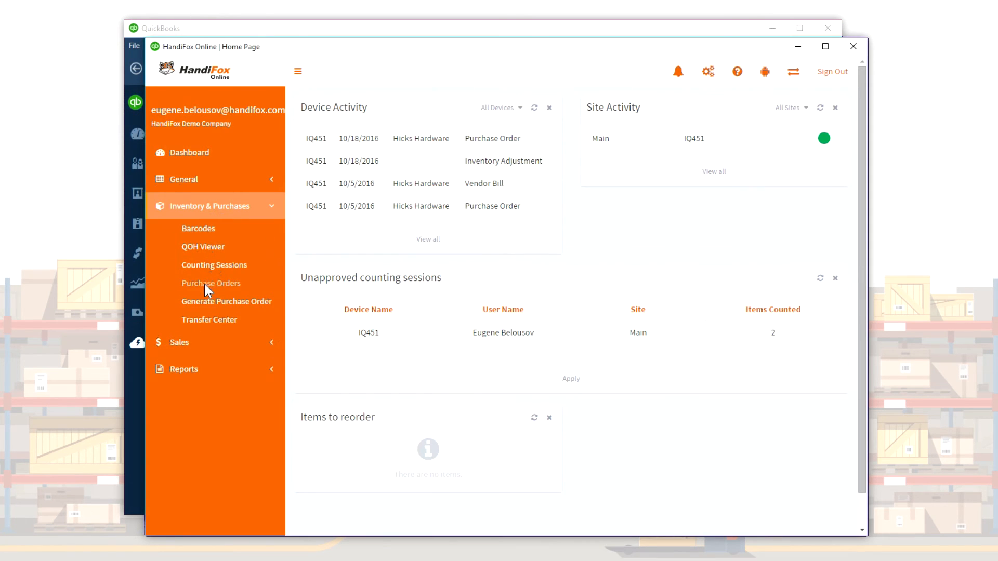
pyautogui.click(211, 283)
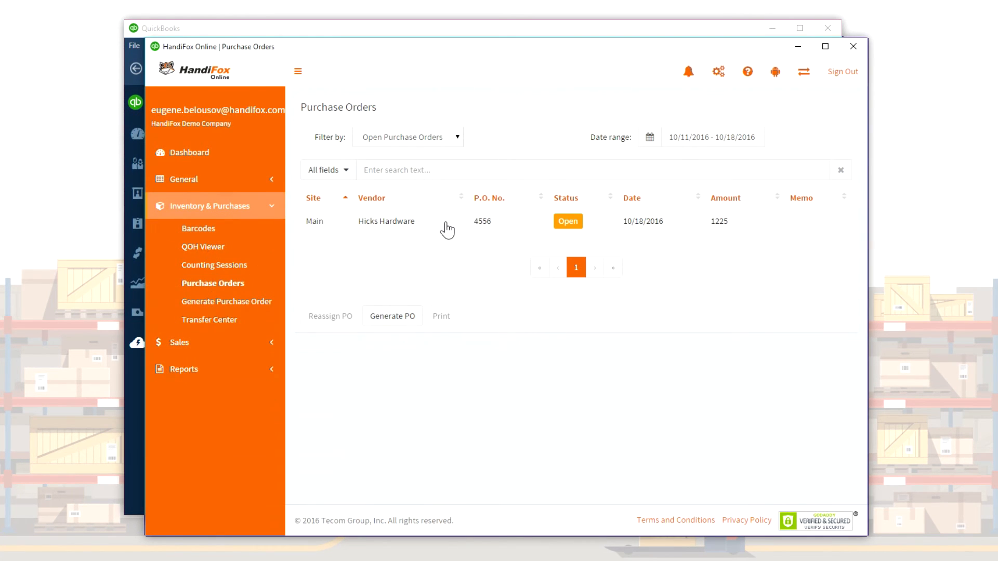
pyautogui.click(447, 221)
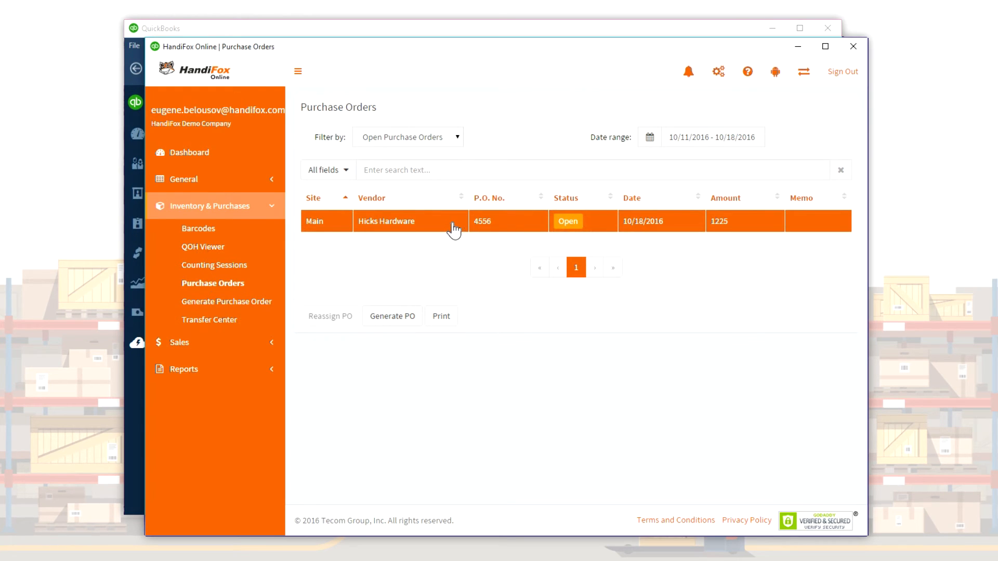
pyautogui.moveTo(288, 299)
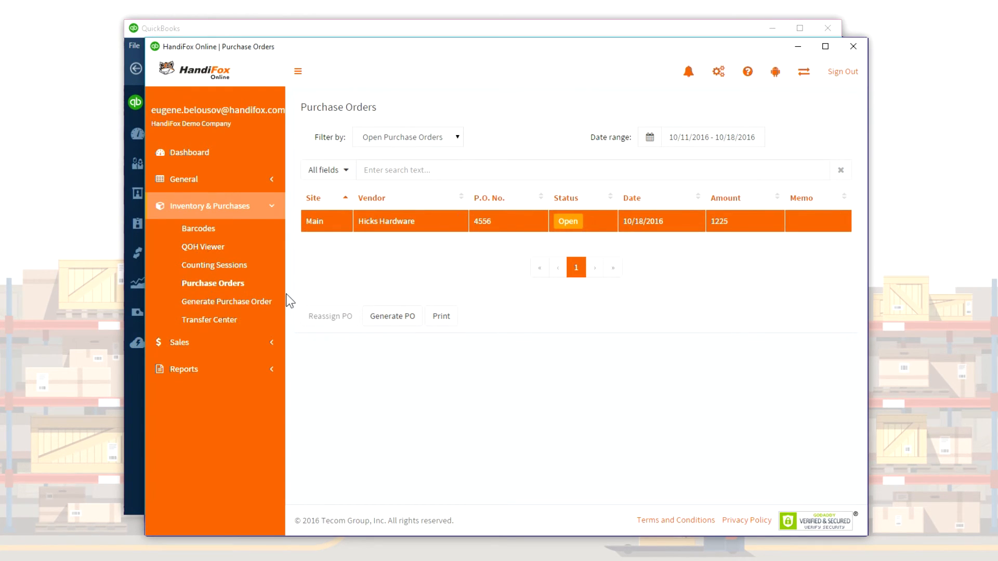
pyautogui.click(184, 178)
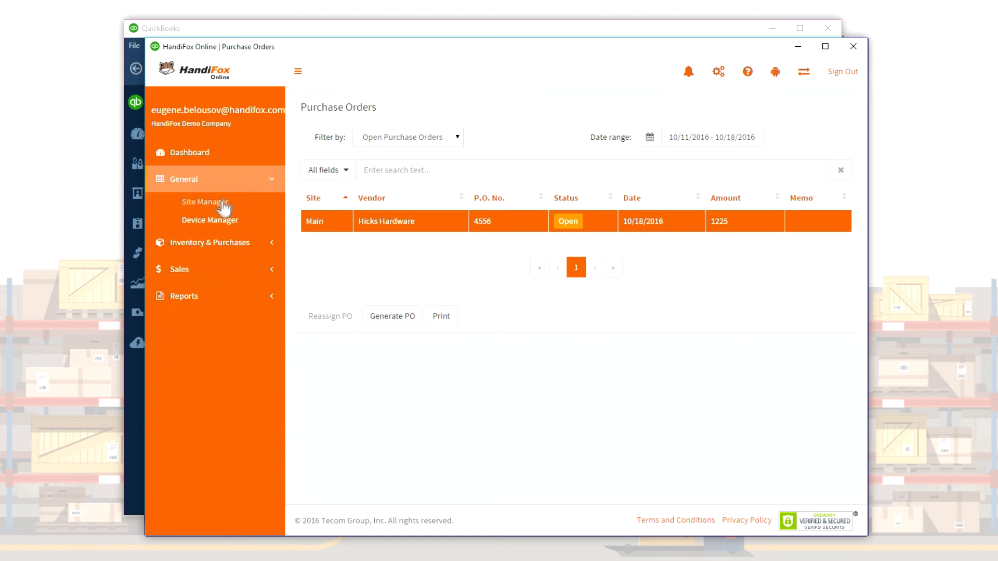
# Step: Add a new inventory site named Truck 1 in Site Manager and save it
pyautogui.click(206, 201)
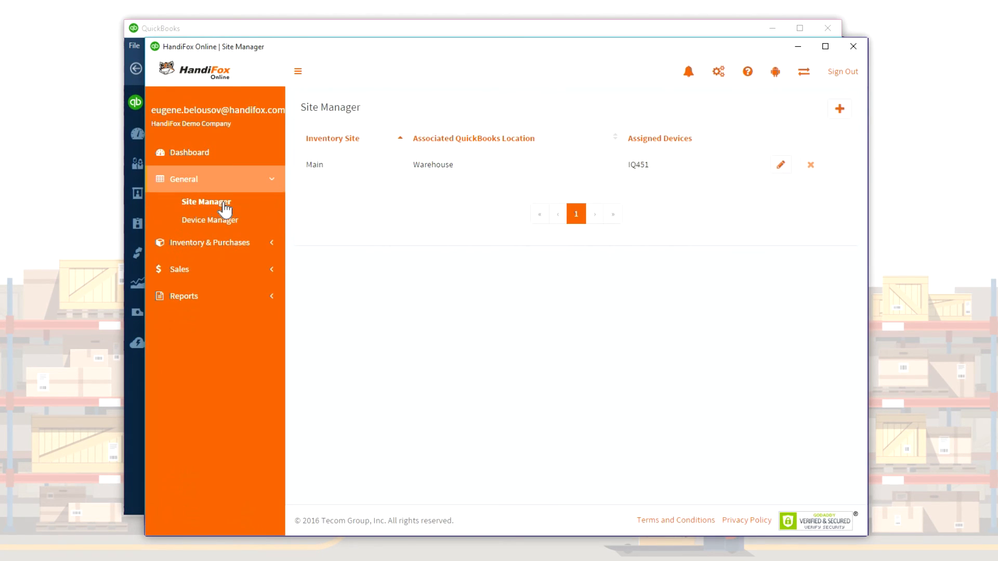
pyautogui.moveTo(799, 161)
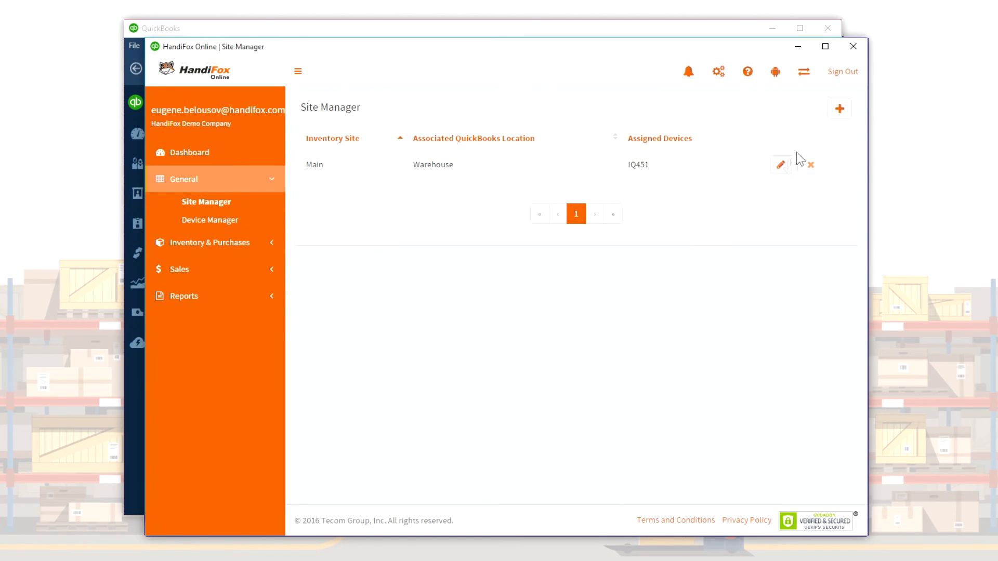
pyautogui.click(839, 108)
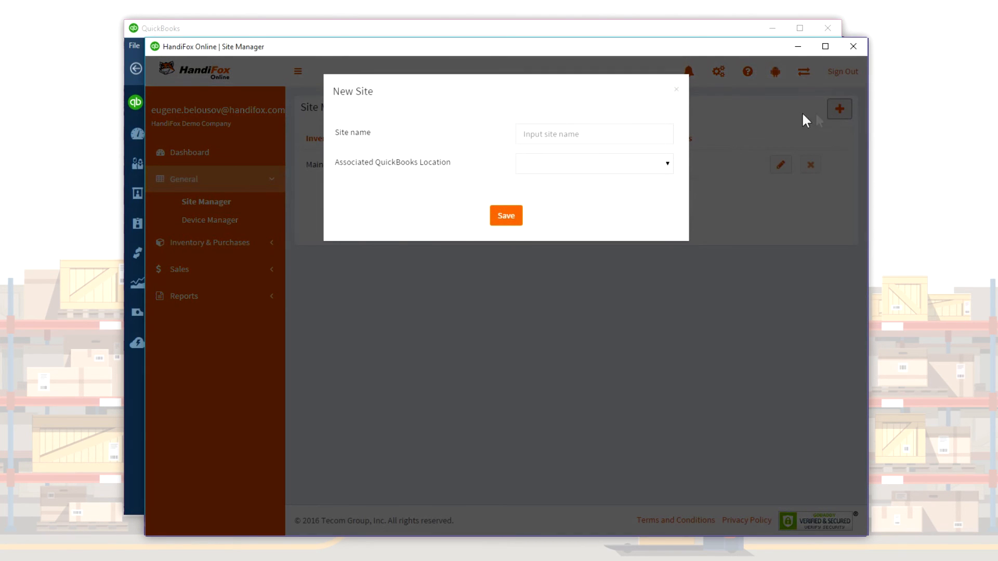
pyautogui.click(593, 134)
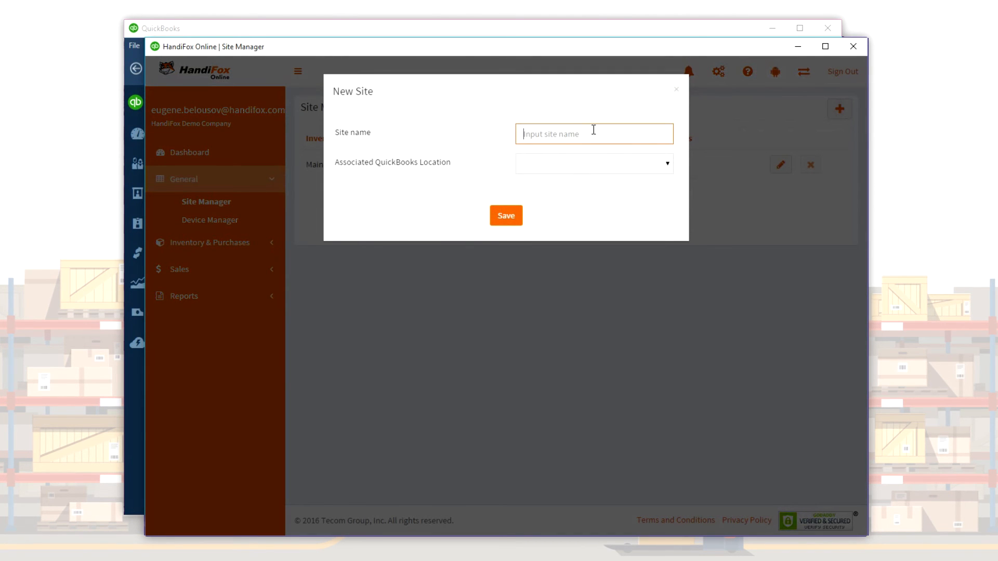
pyautogui.write('Truck 1')
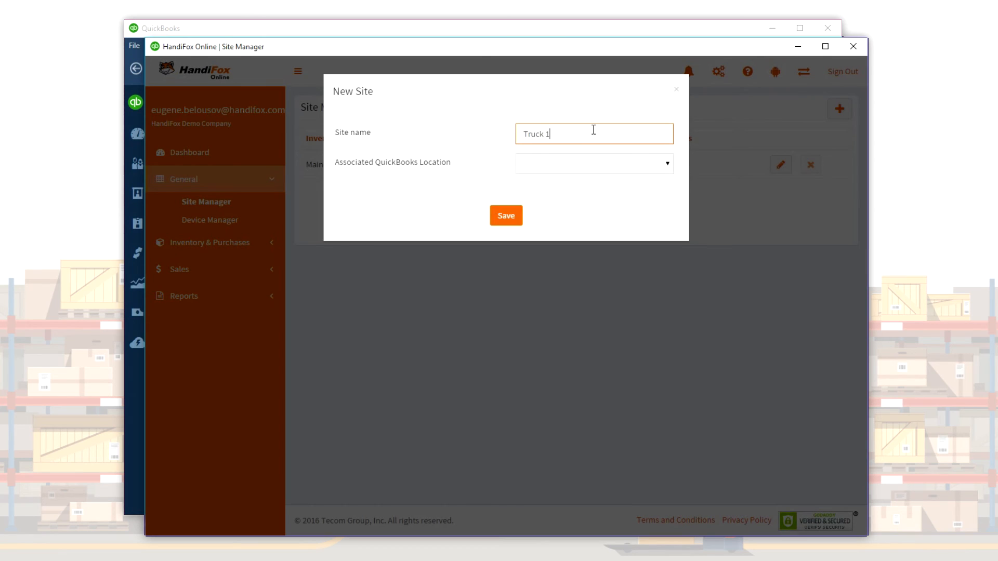
pyautogui.moveTo(569, 193)
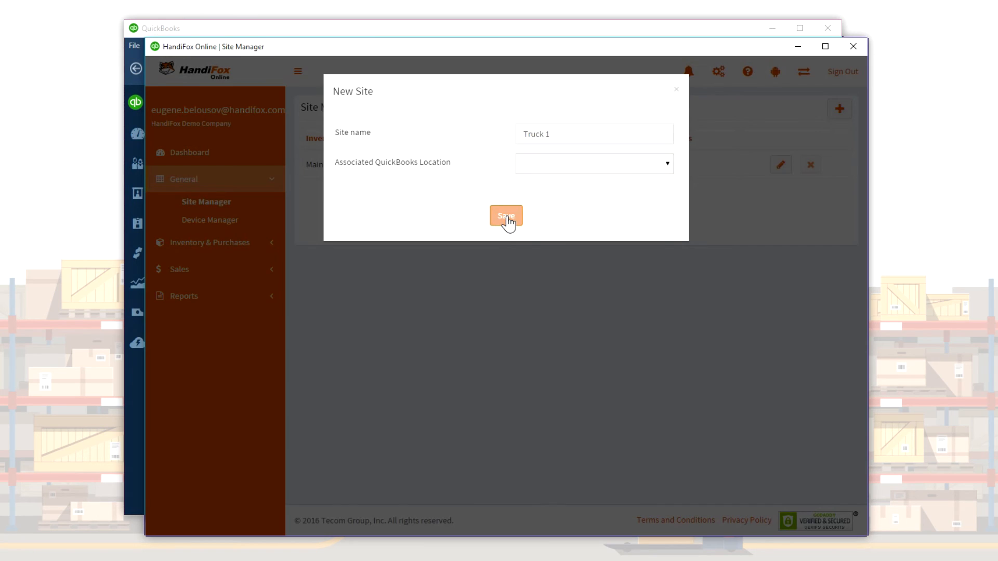
pyautogui.click(505, 216)
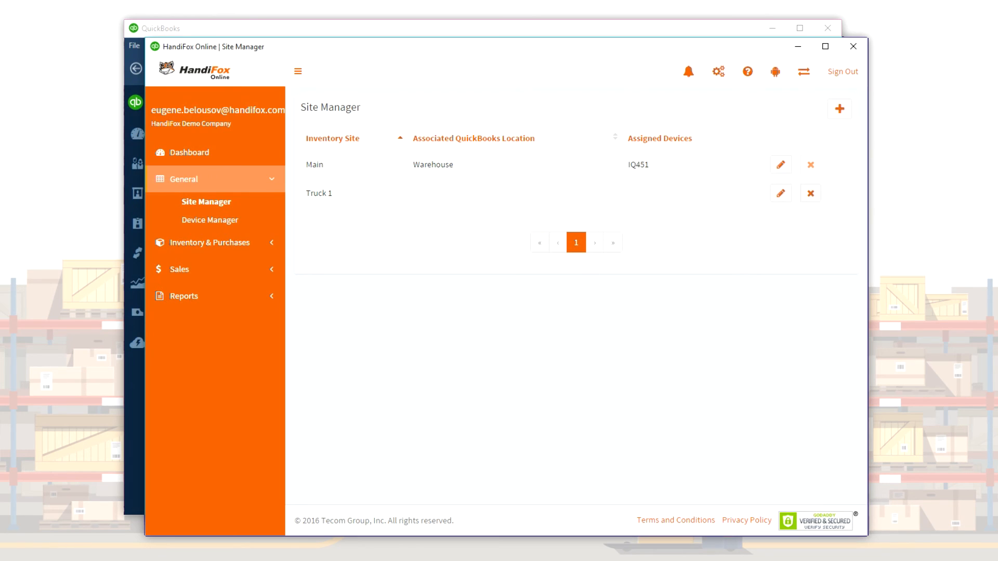
pyautogui.click(210, 242)
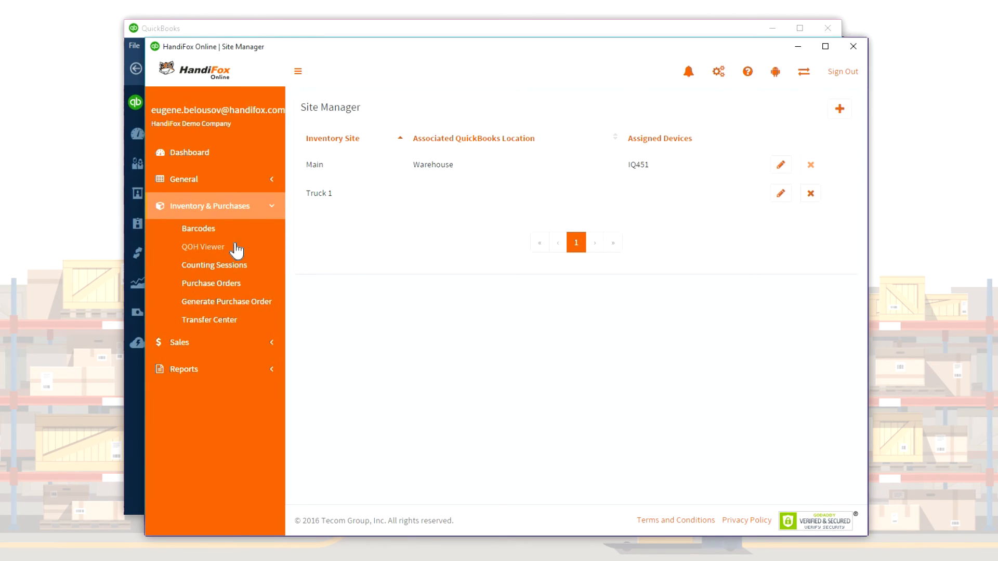
# Step: Start a new inventory transfer from the Transfer Center under Inventory & Purchases
pyautogui.click(209, 319)
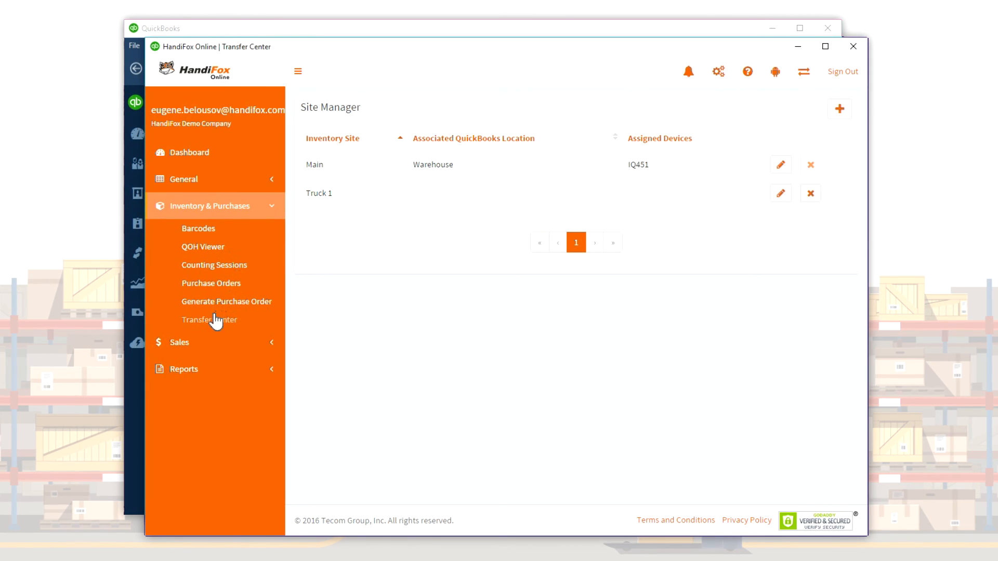
pyautogui.click(209, 319)
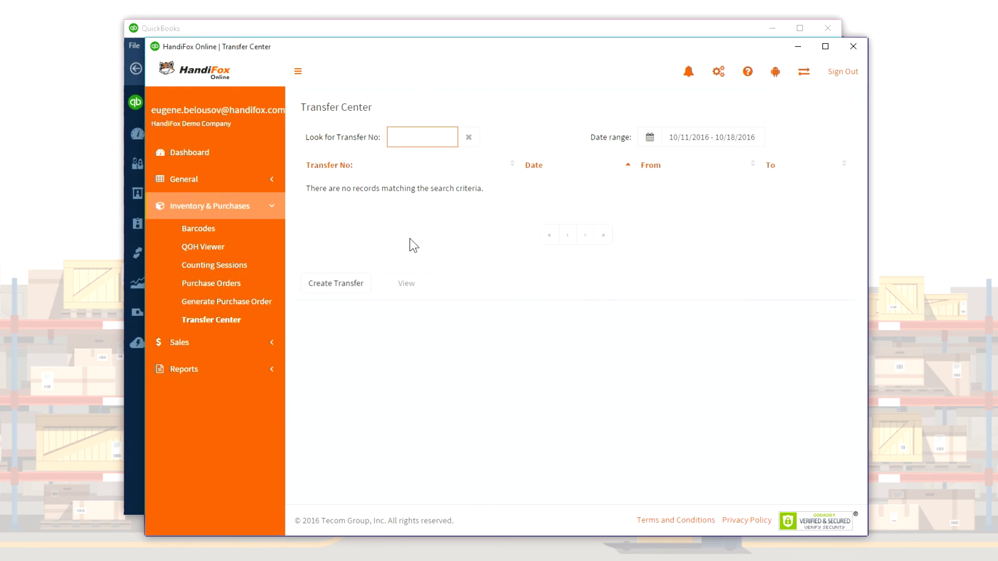
pyautogui.click(336, 283)
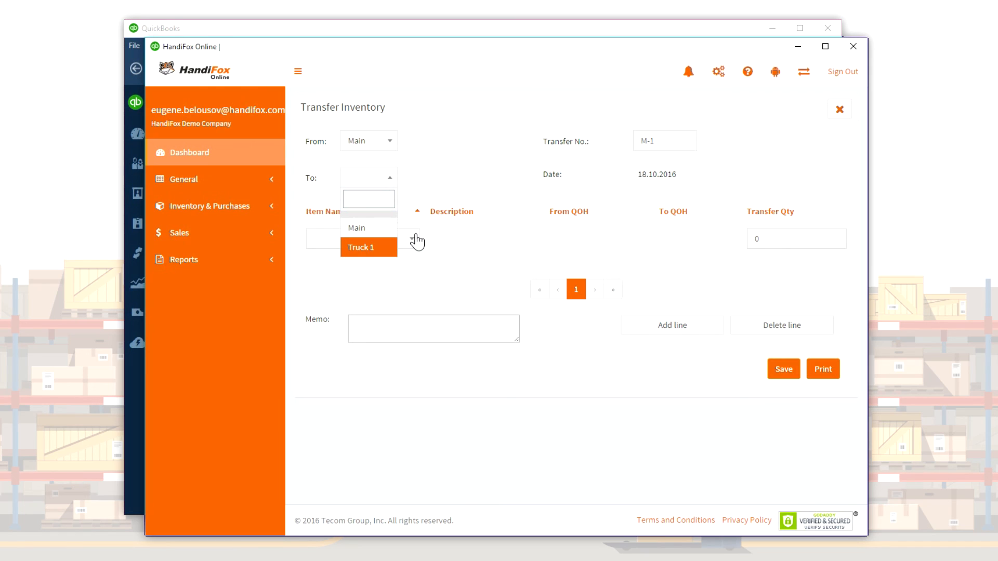
# Step: Route transfer M-1 to Truck 1 with 5 Sprinkler Pipes and add a second item line
pyautogui.click(361, 247)
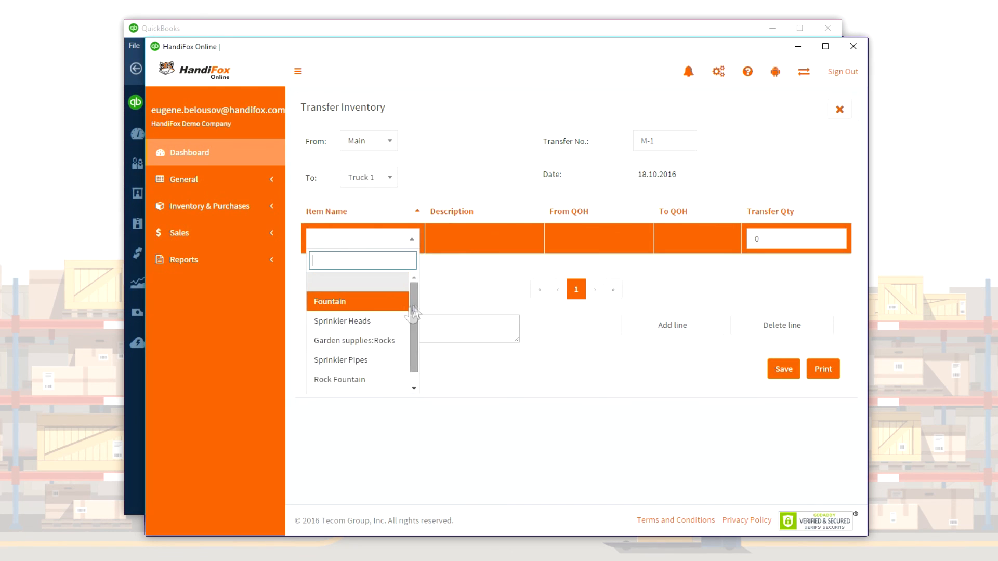
pyautogui.click(341, 360)
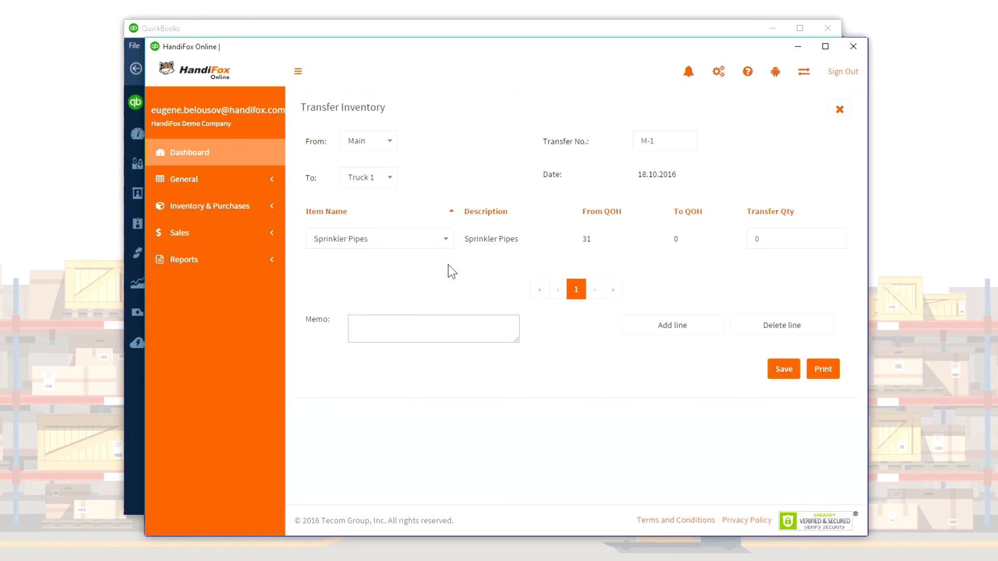
pyautogui.click(795, 238)
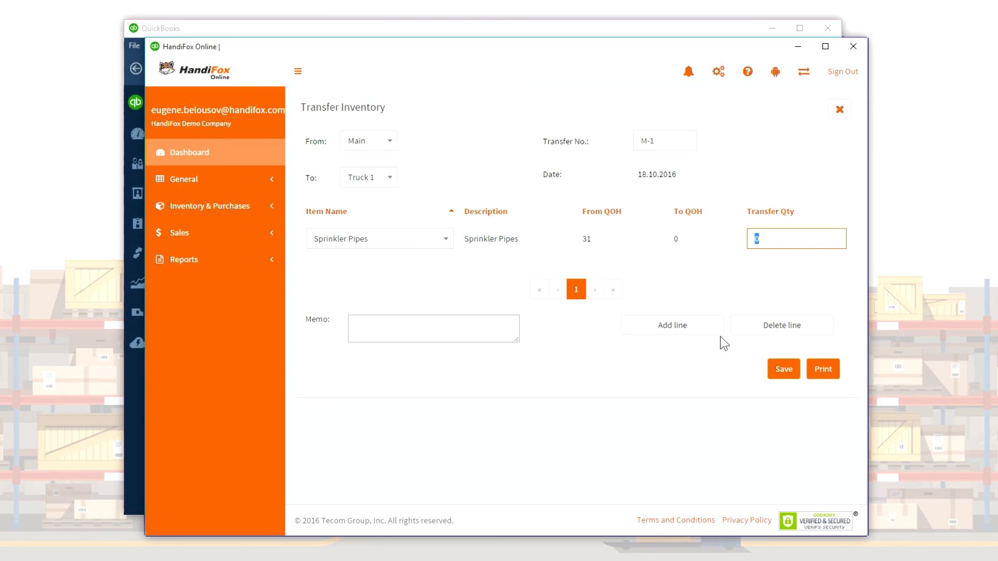
pyautogui.click(671, 326)
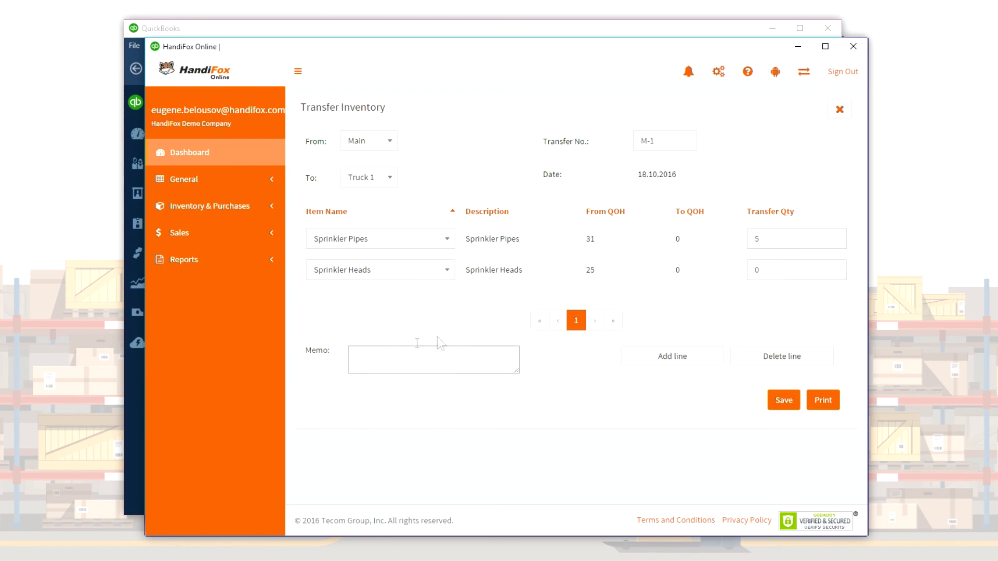